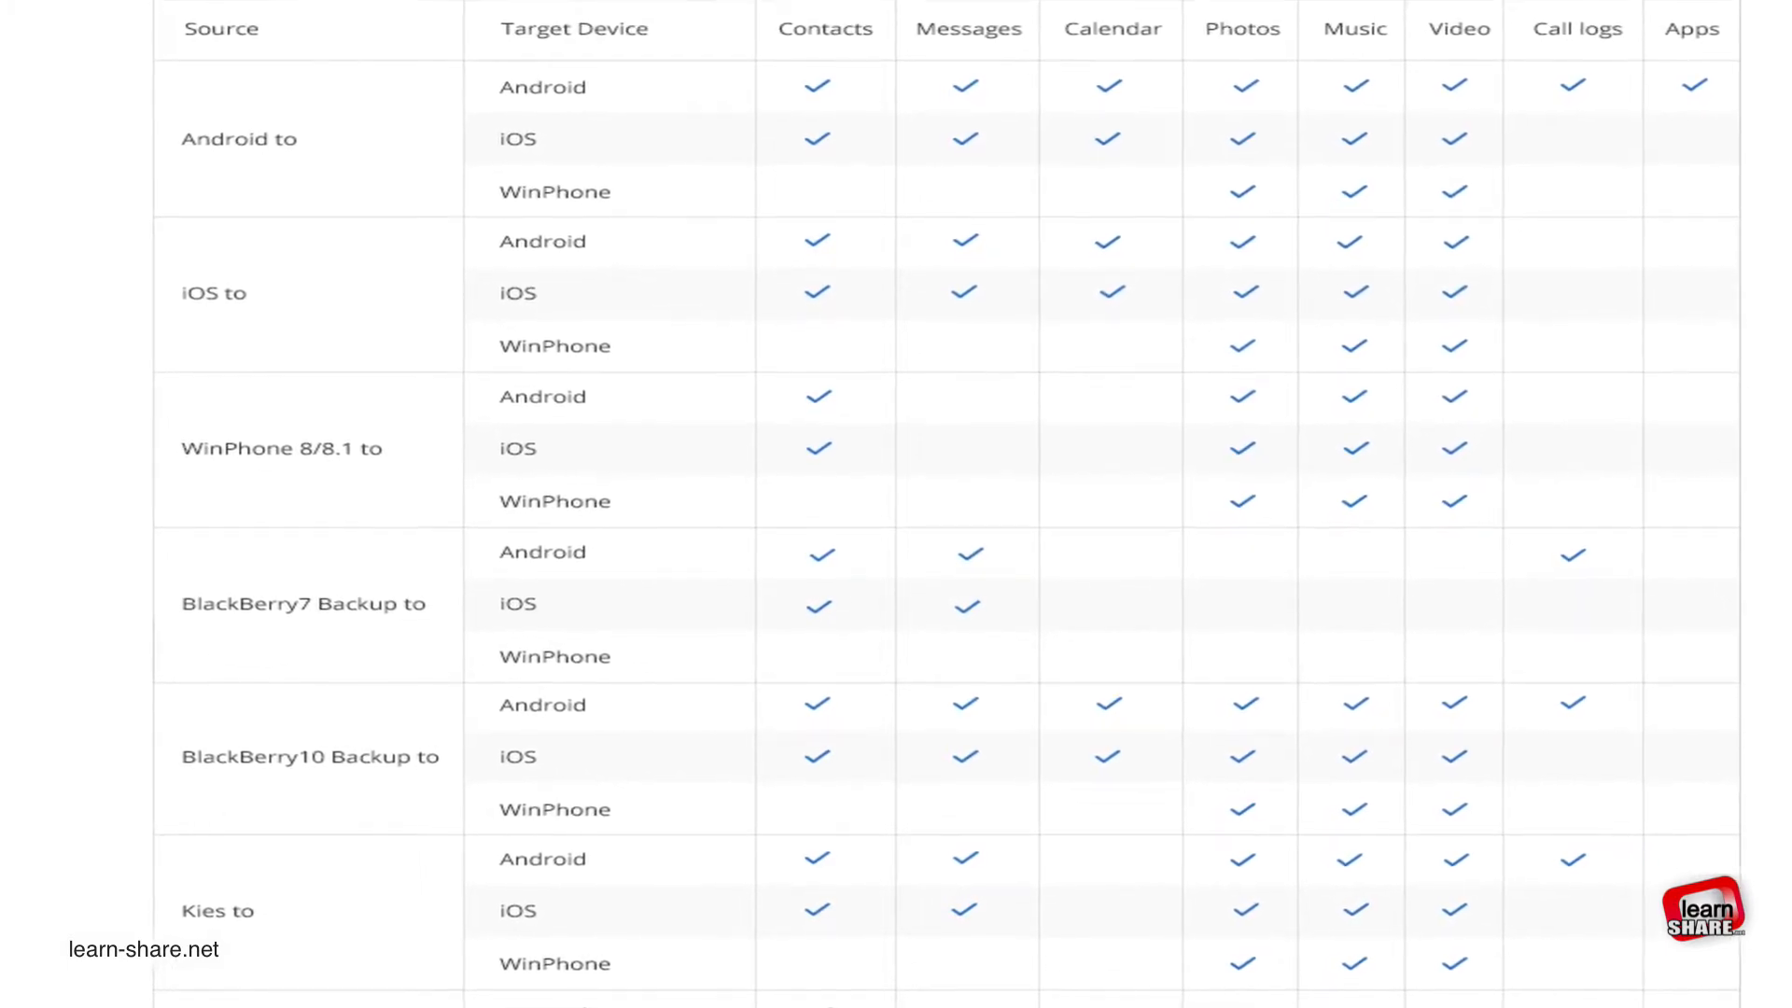
Download the free Mac trial and copy Wondershare MobileTrans.app into the Applications folder.
scroll("down", 3)
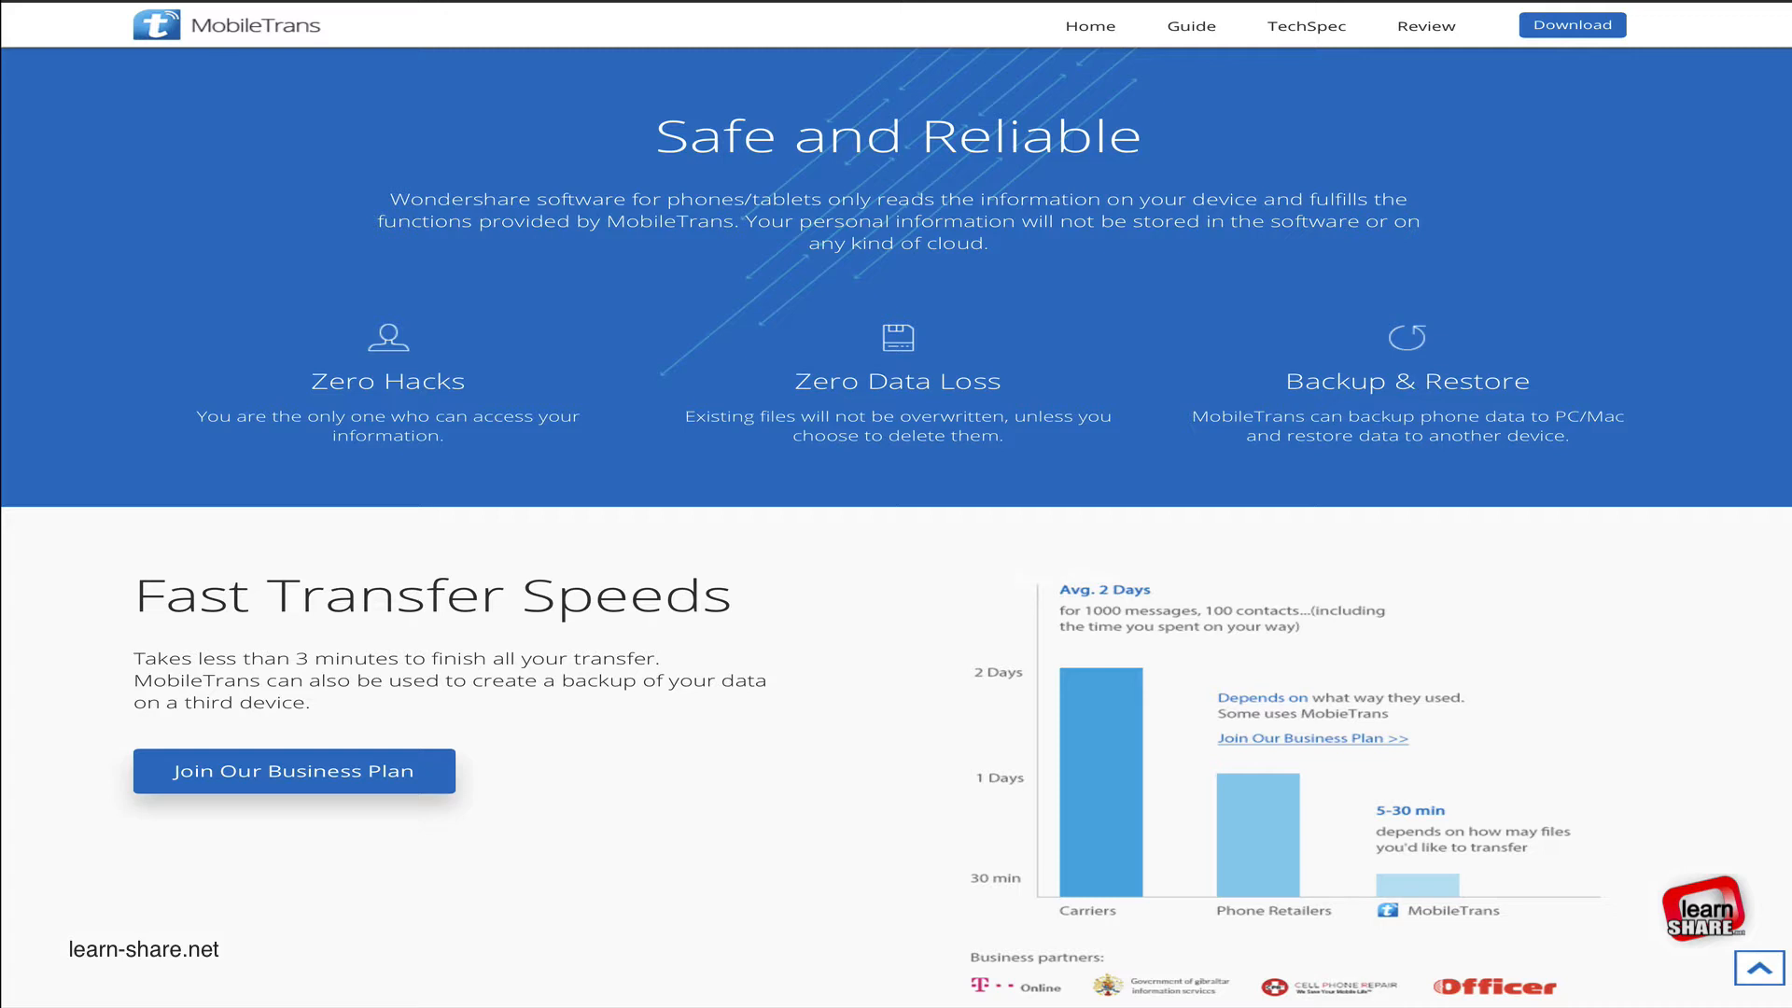
scroll("down", 3)
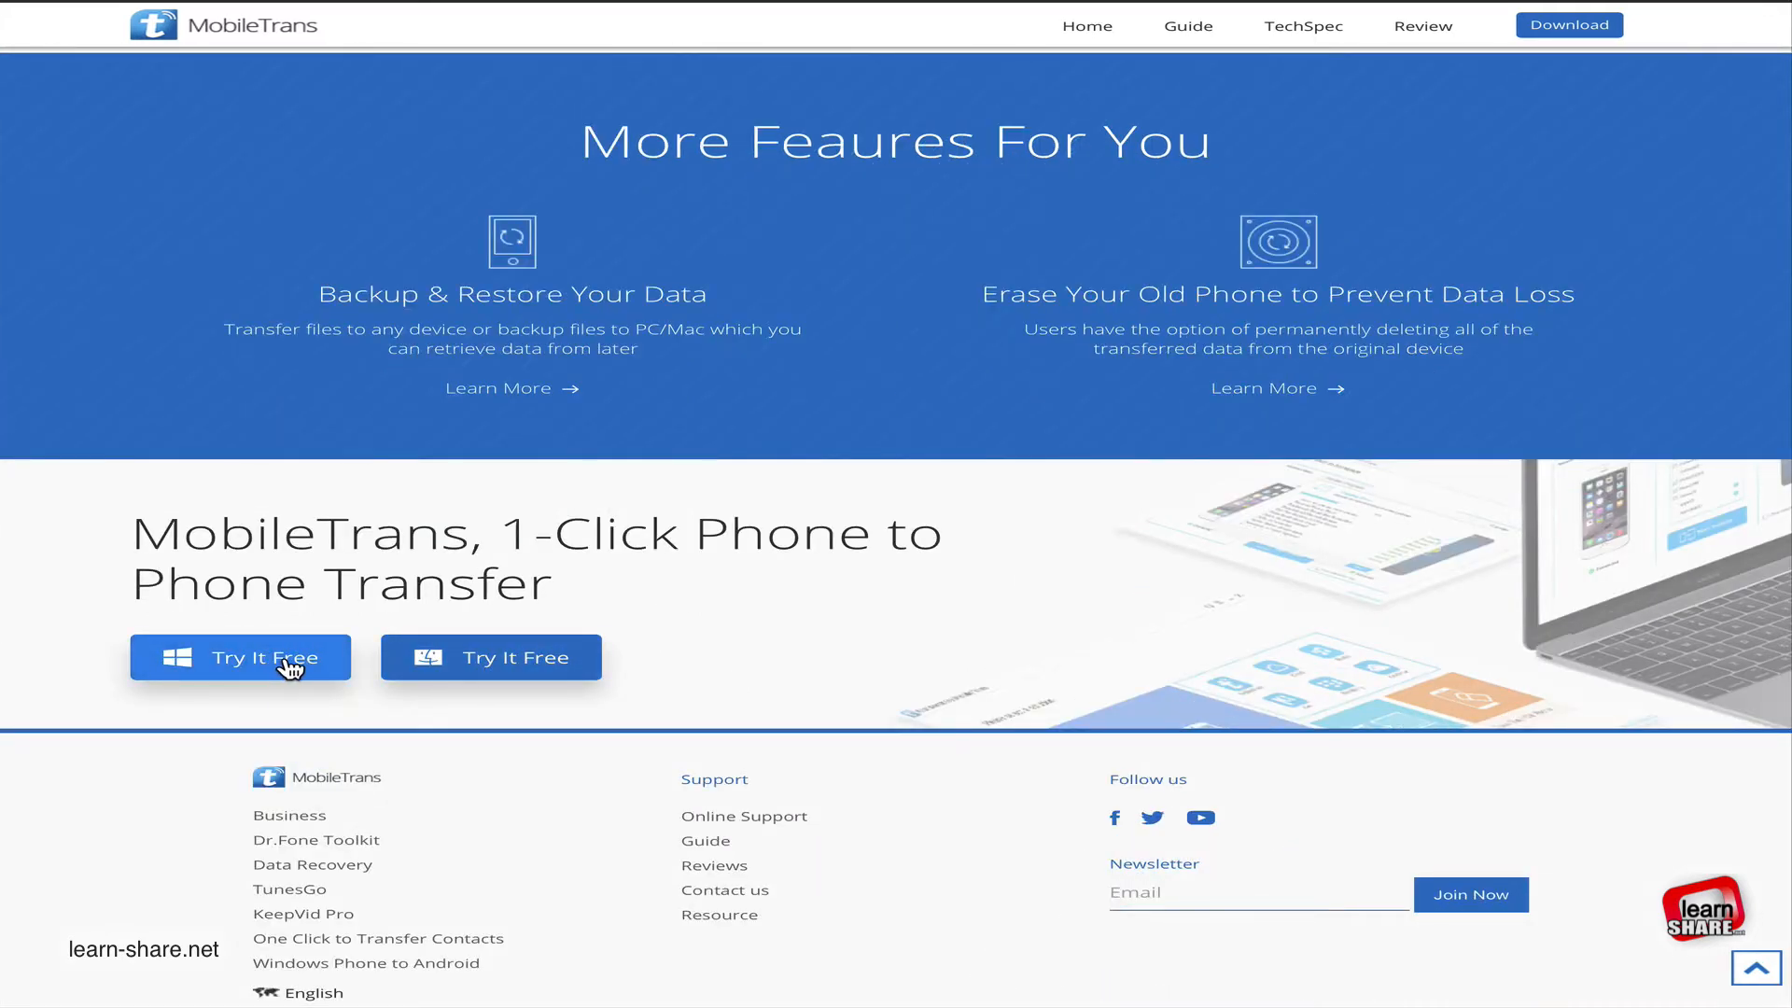
mouse_move(434, 665)
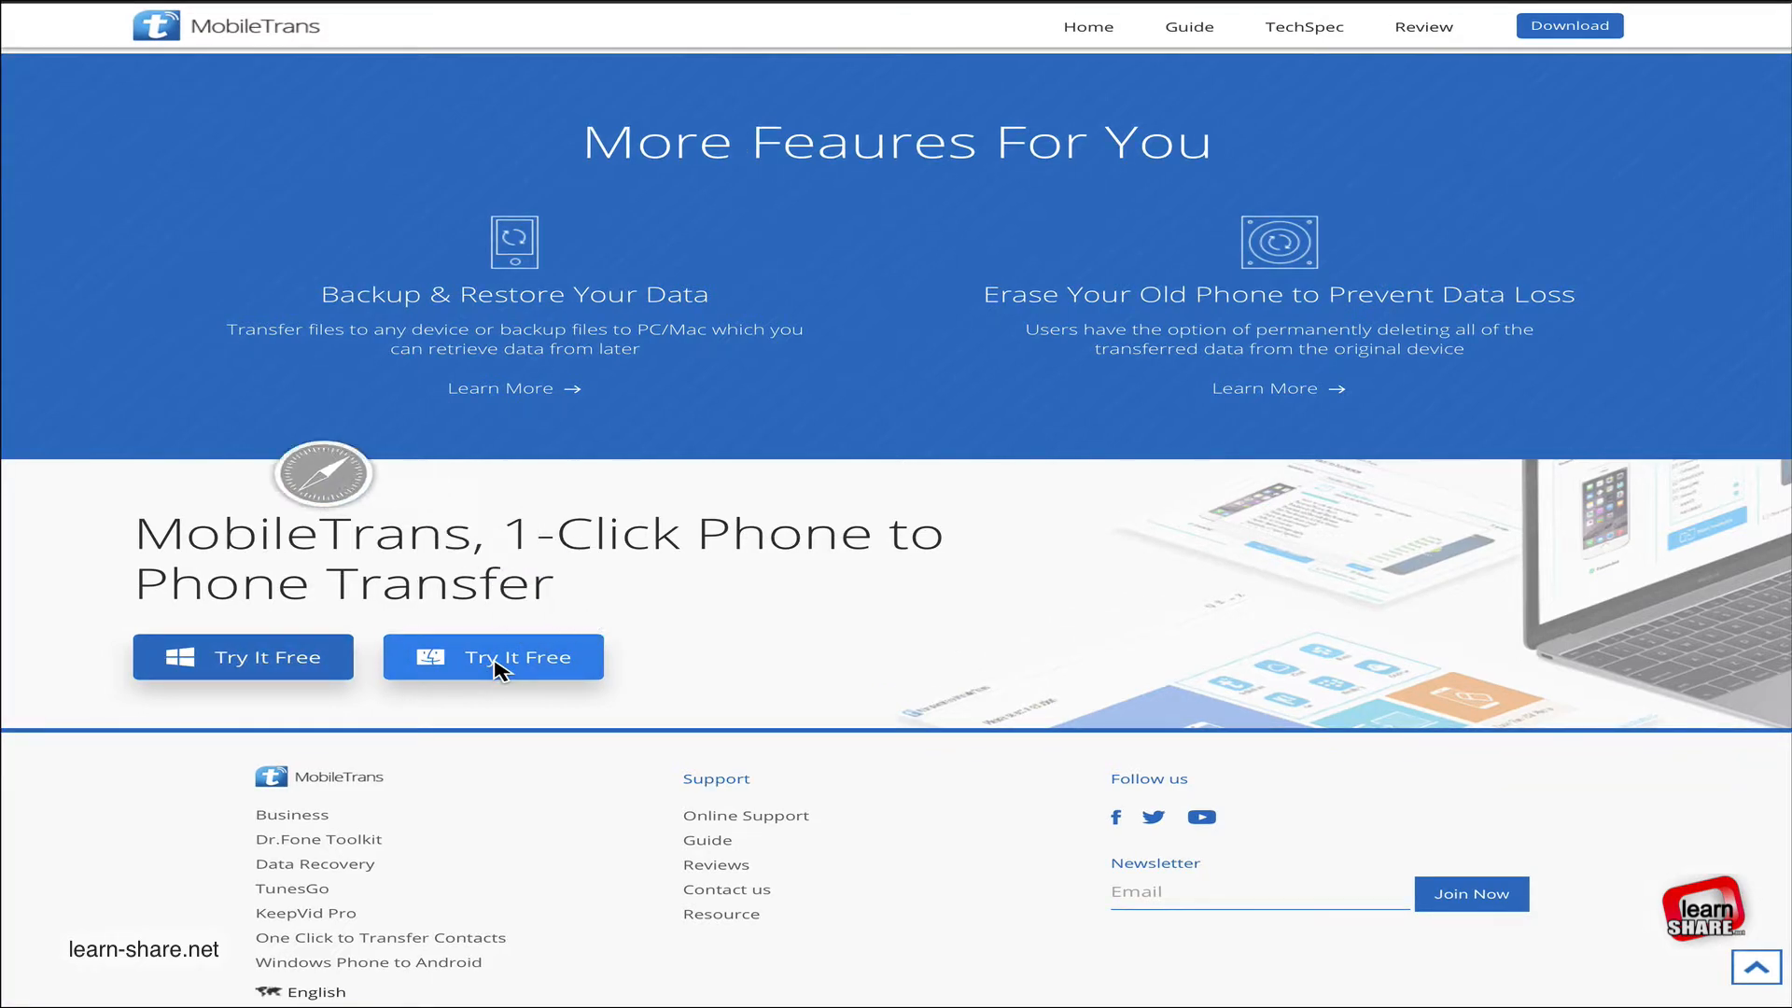
left_click(493, 657)
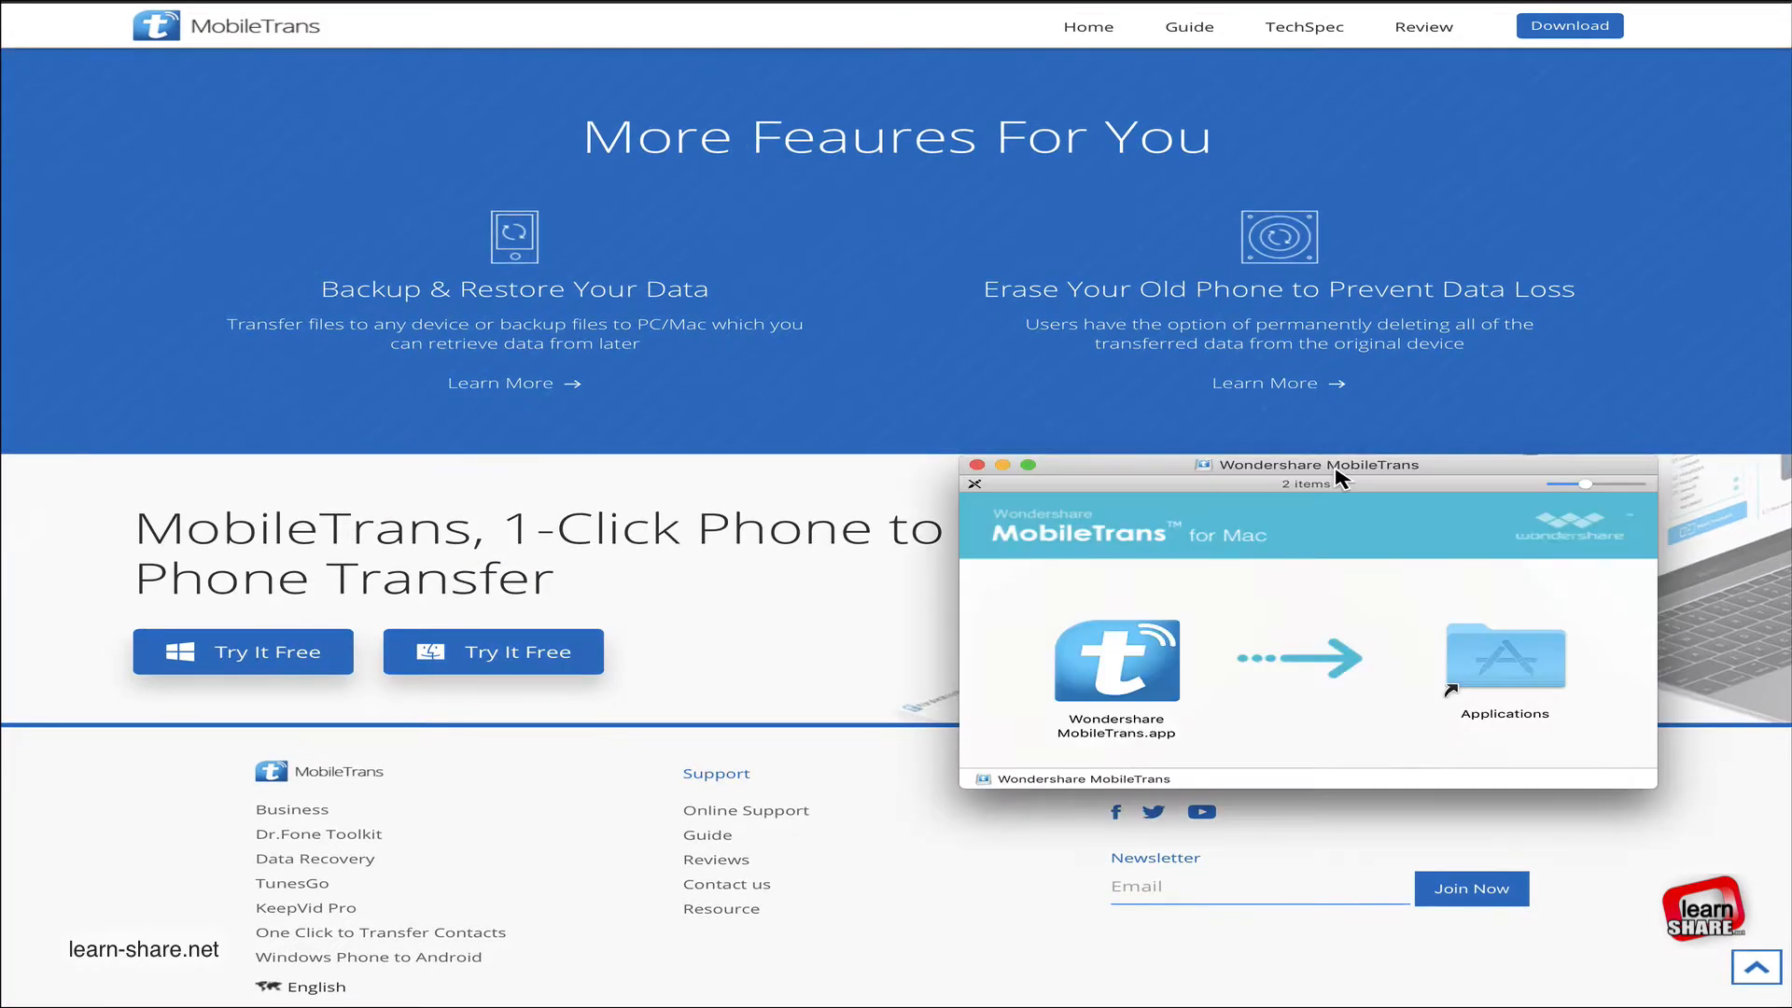
left_click_drag(1116, 660, 1506, 660)
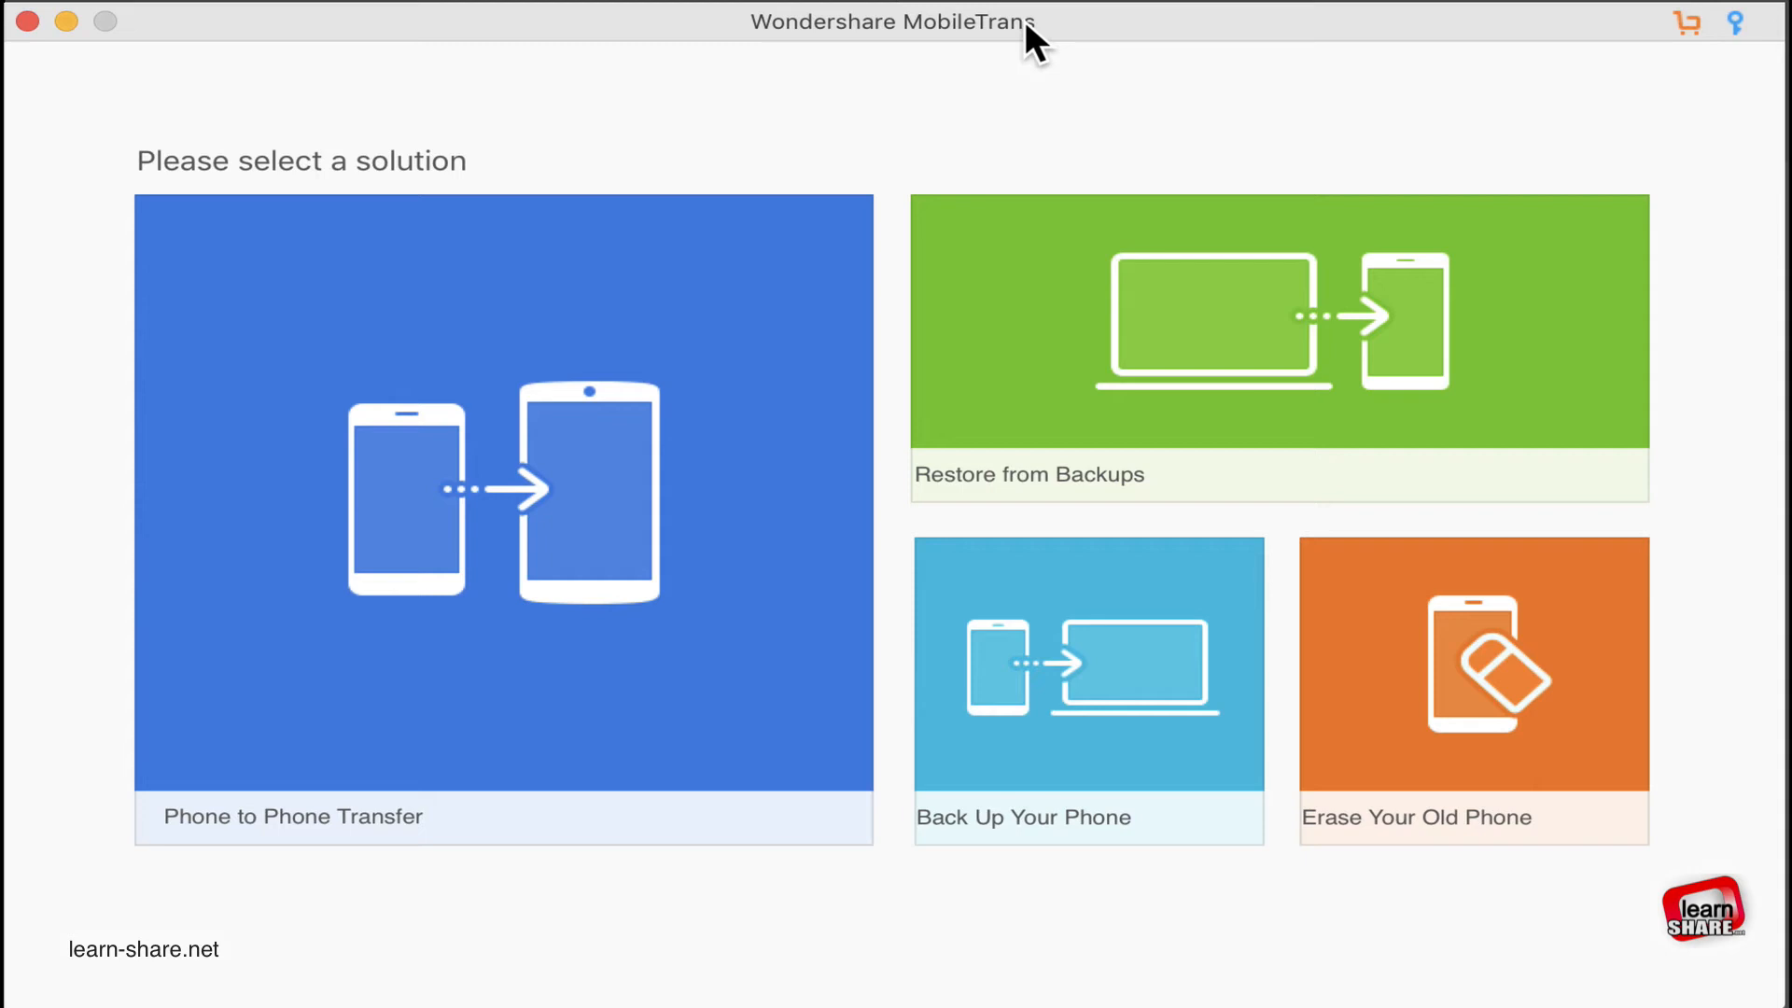
mouse_move(1234, 29)
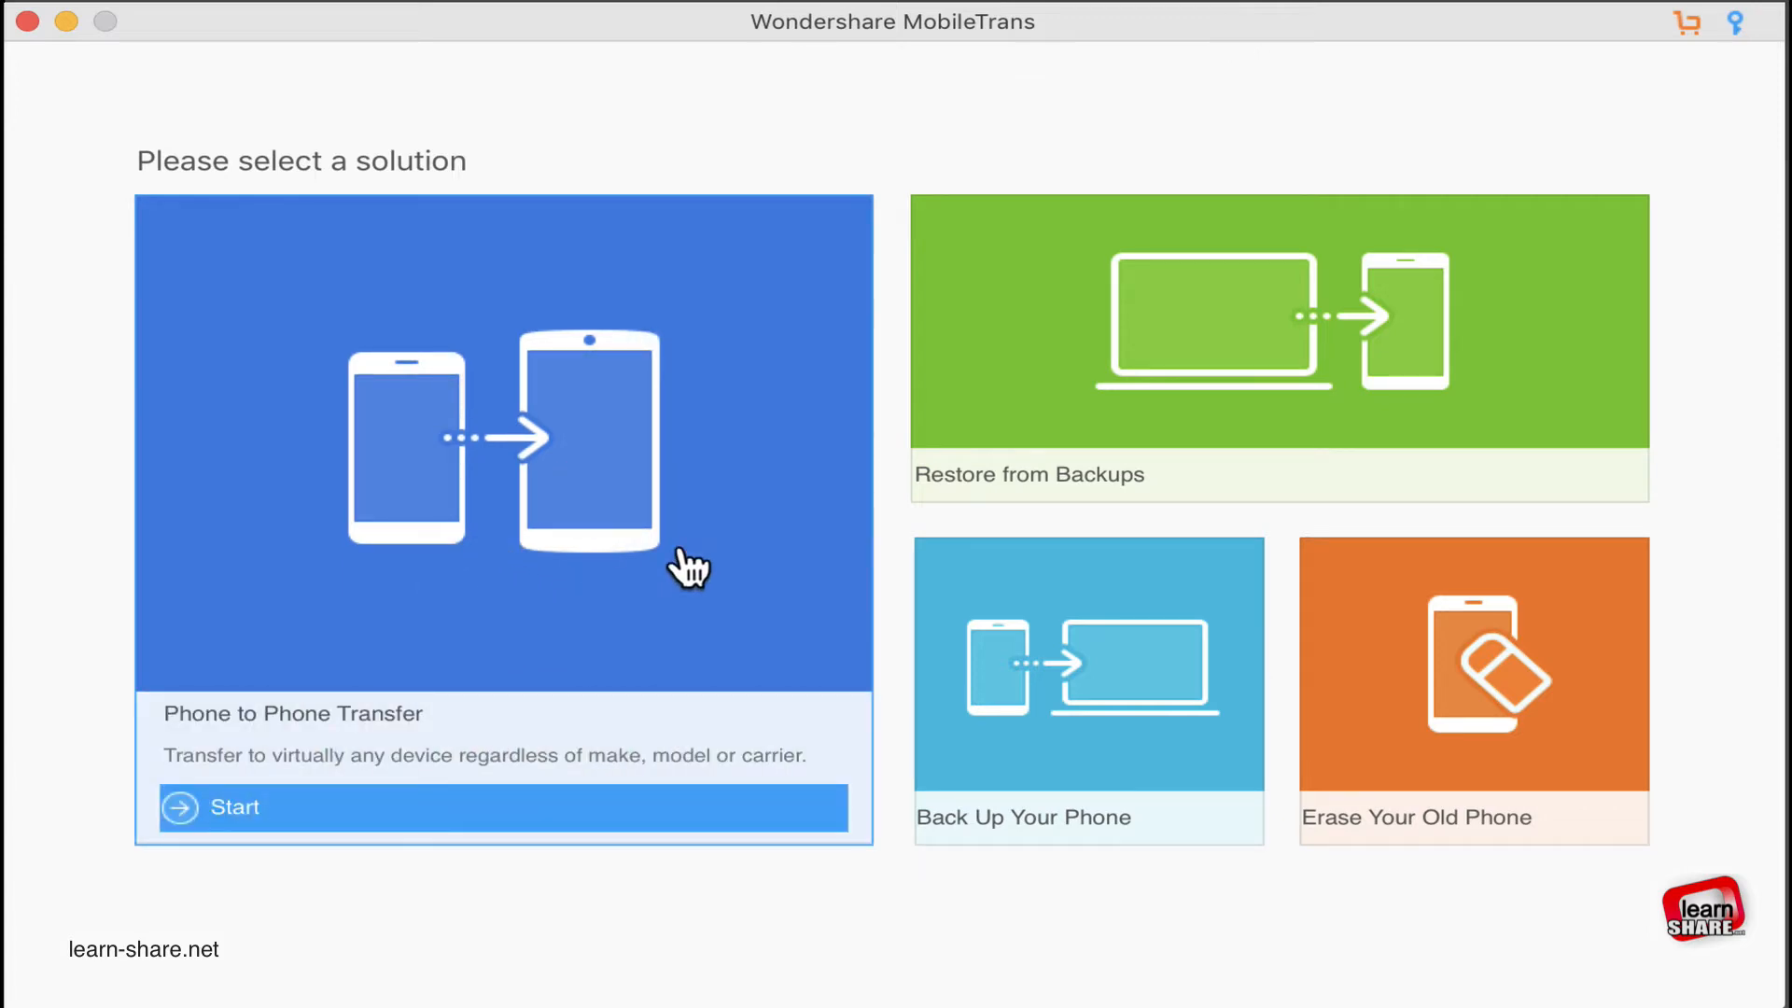
mouse_move(1083, 340)
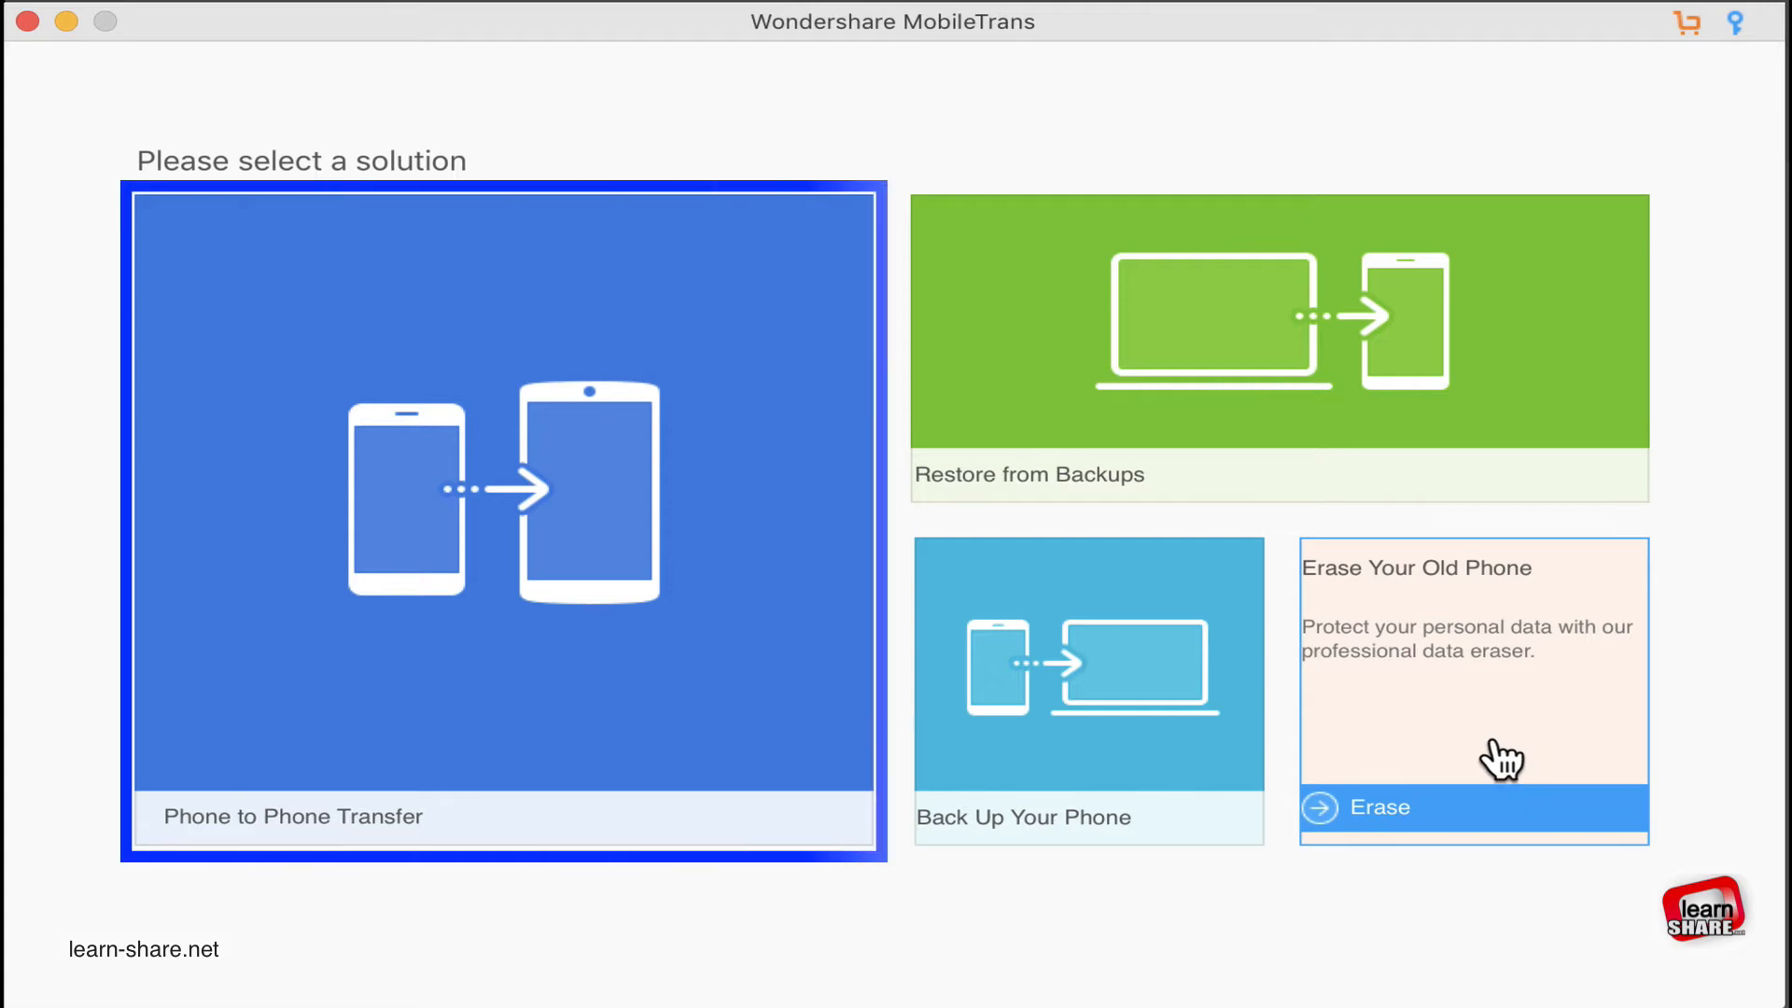
mouse_move(889, 963)
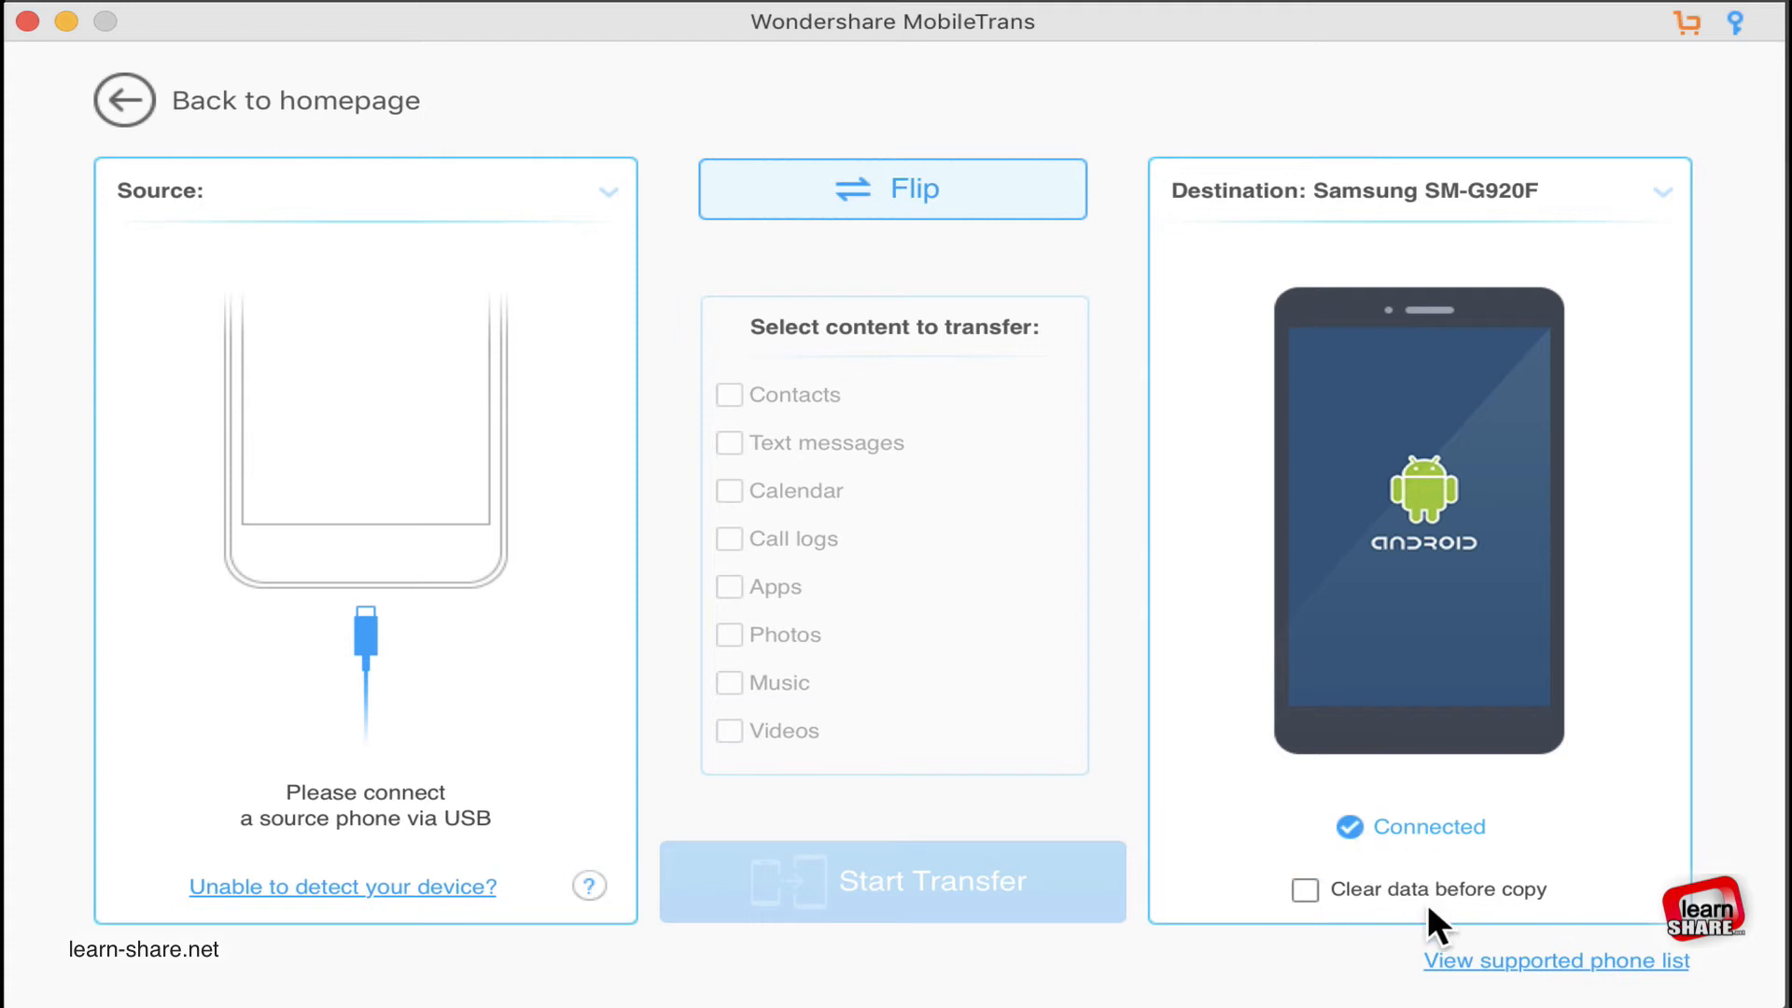
mouse_move(1426, 697)
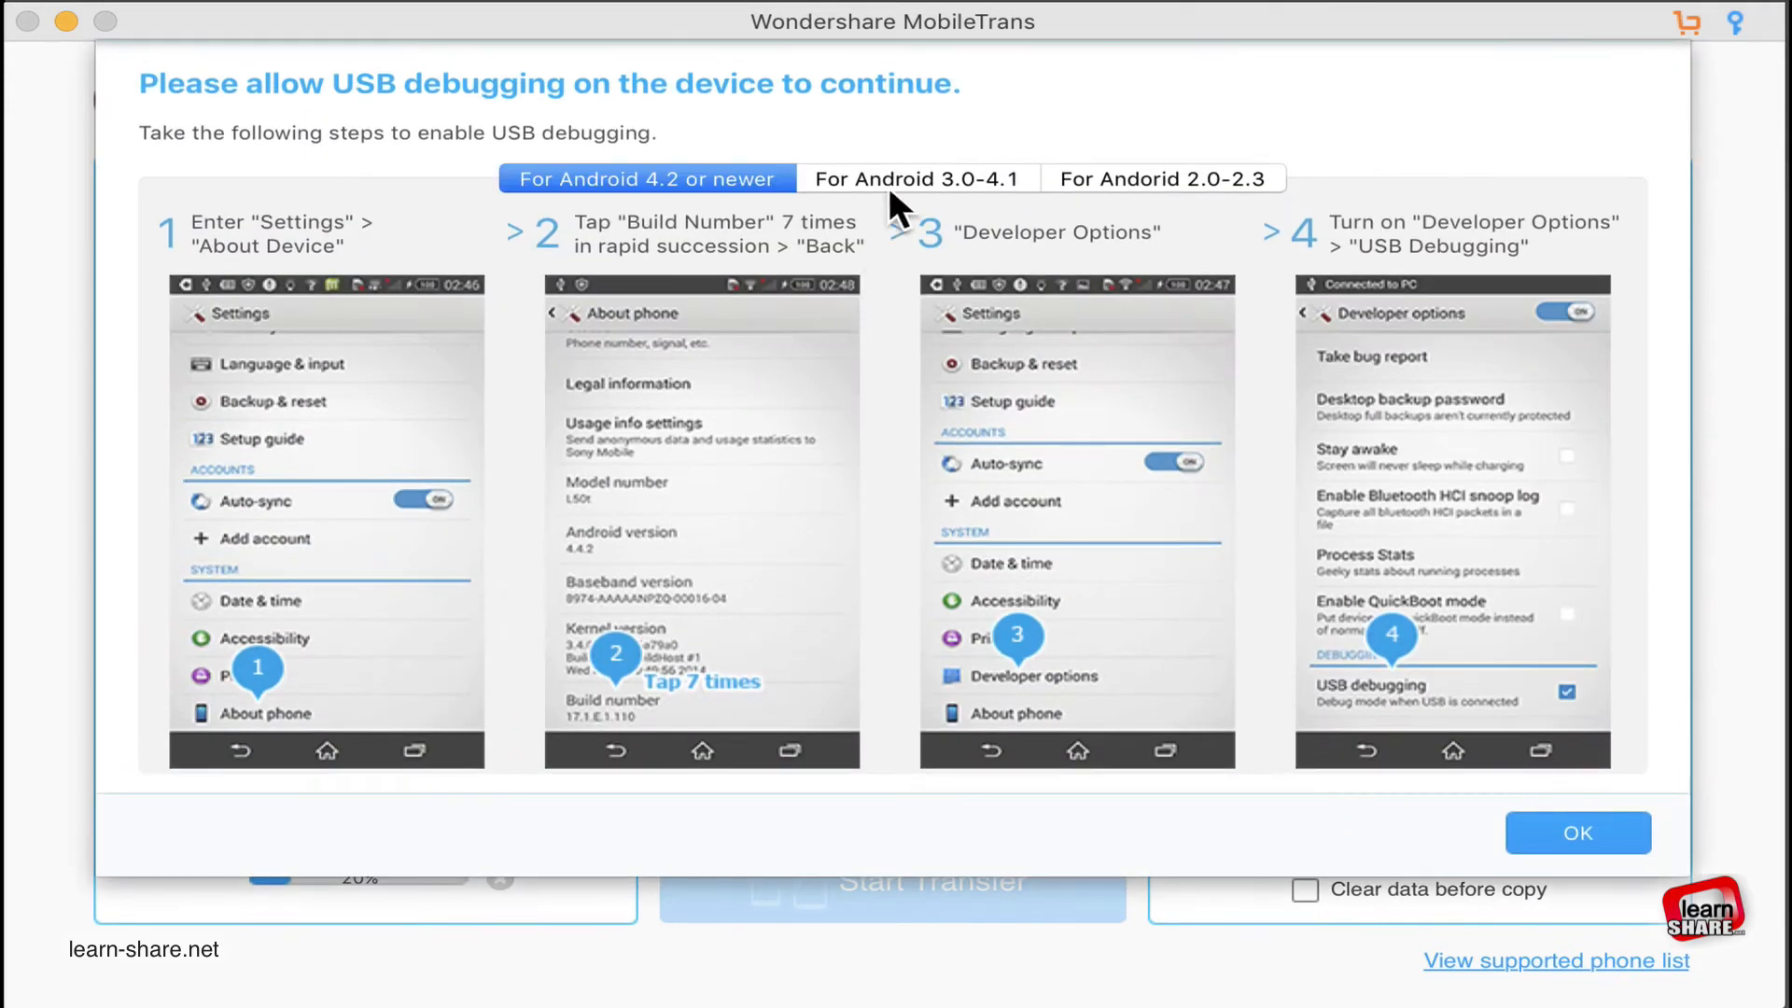
View the USB debugging steps for Android 3.0-4.1 and 2.0-2.3, then dismiss the dialog with OK.
left_click(915, 179)
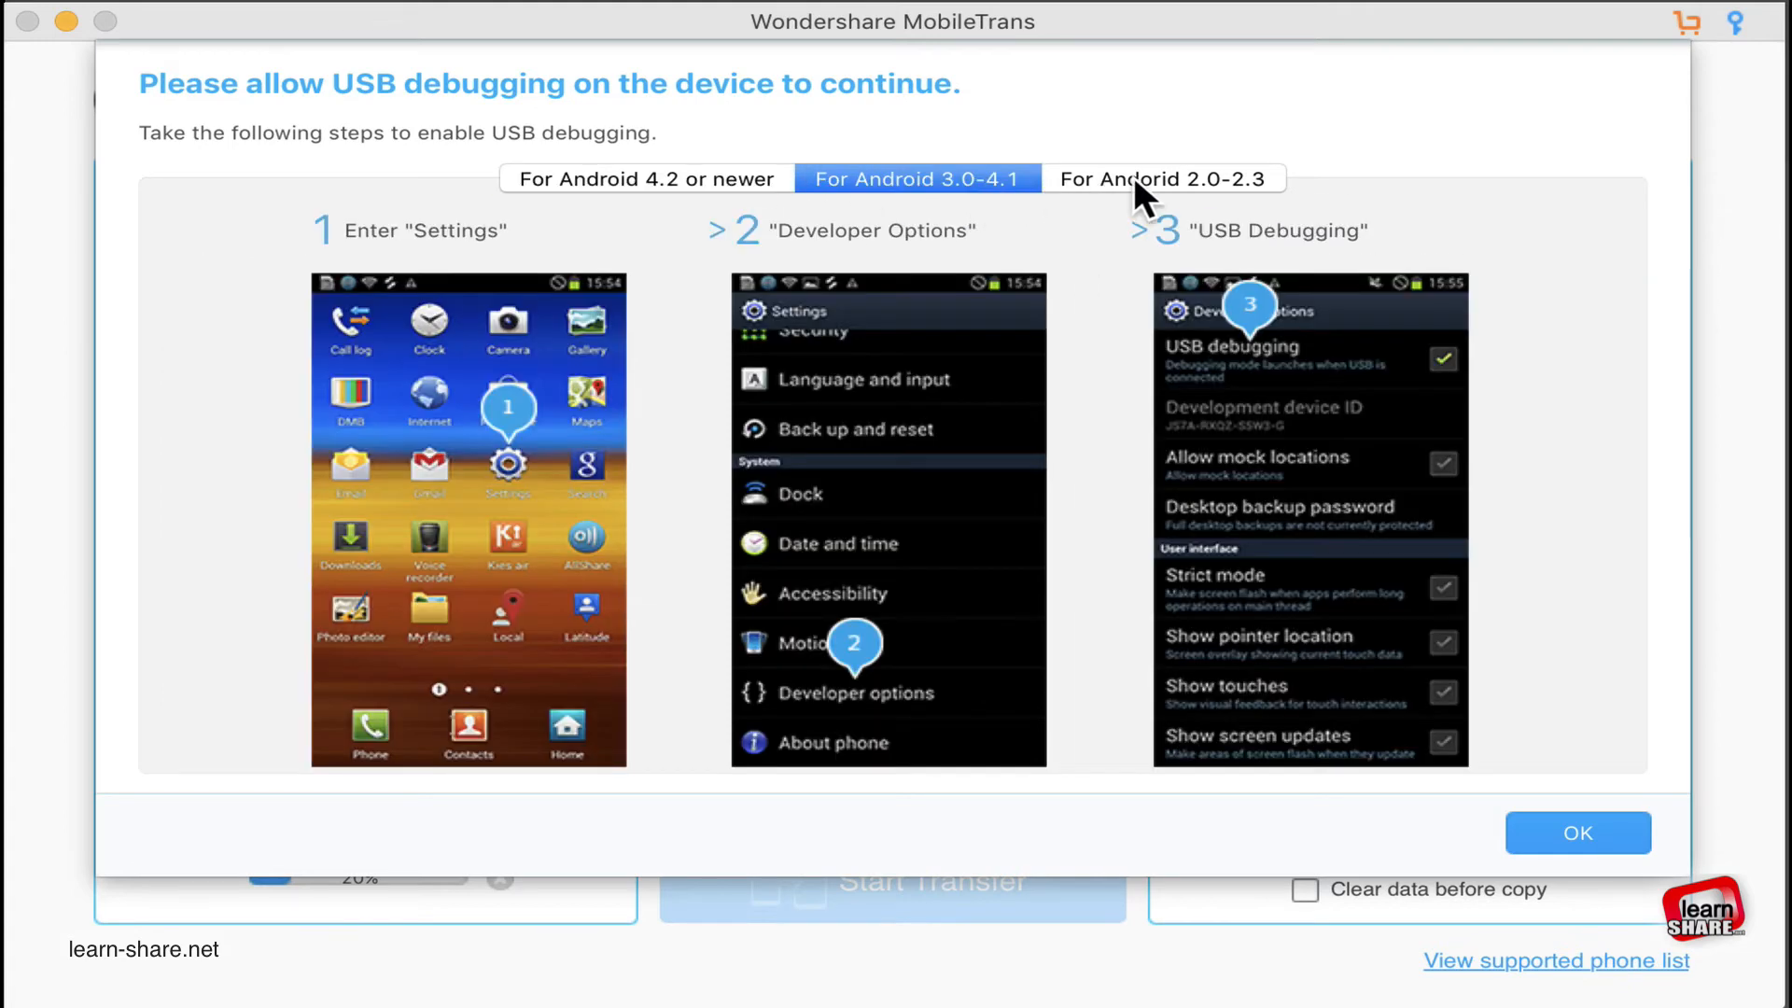
left_click(1162, 178)
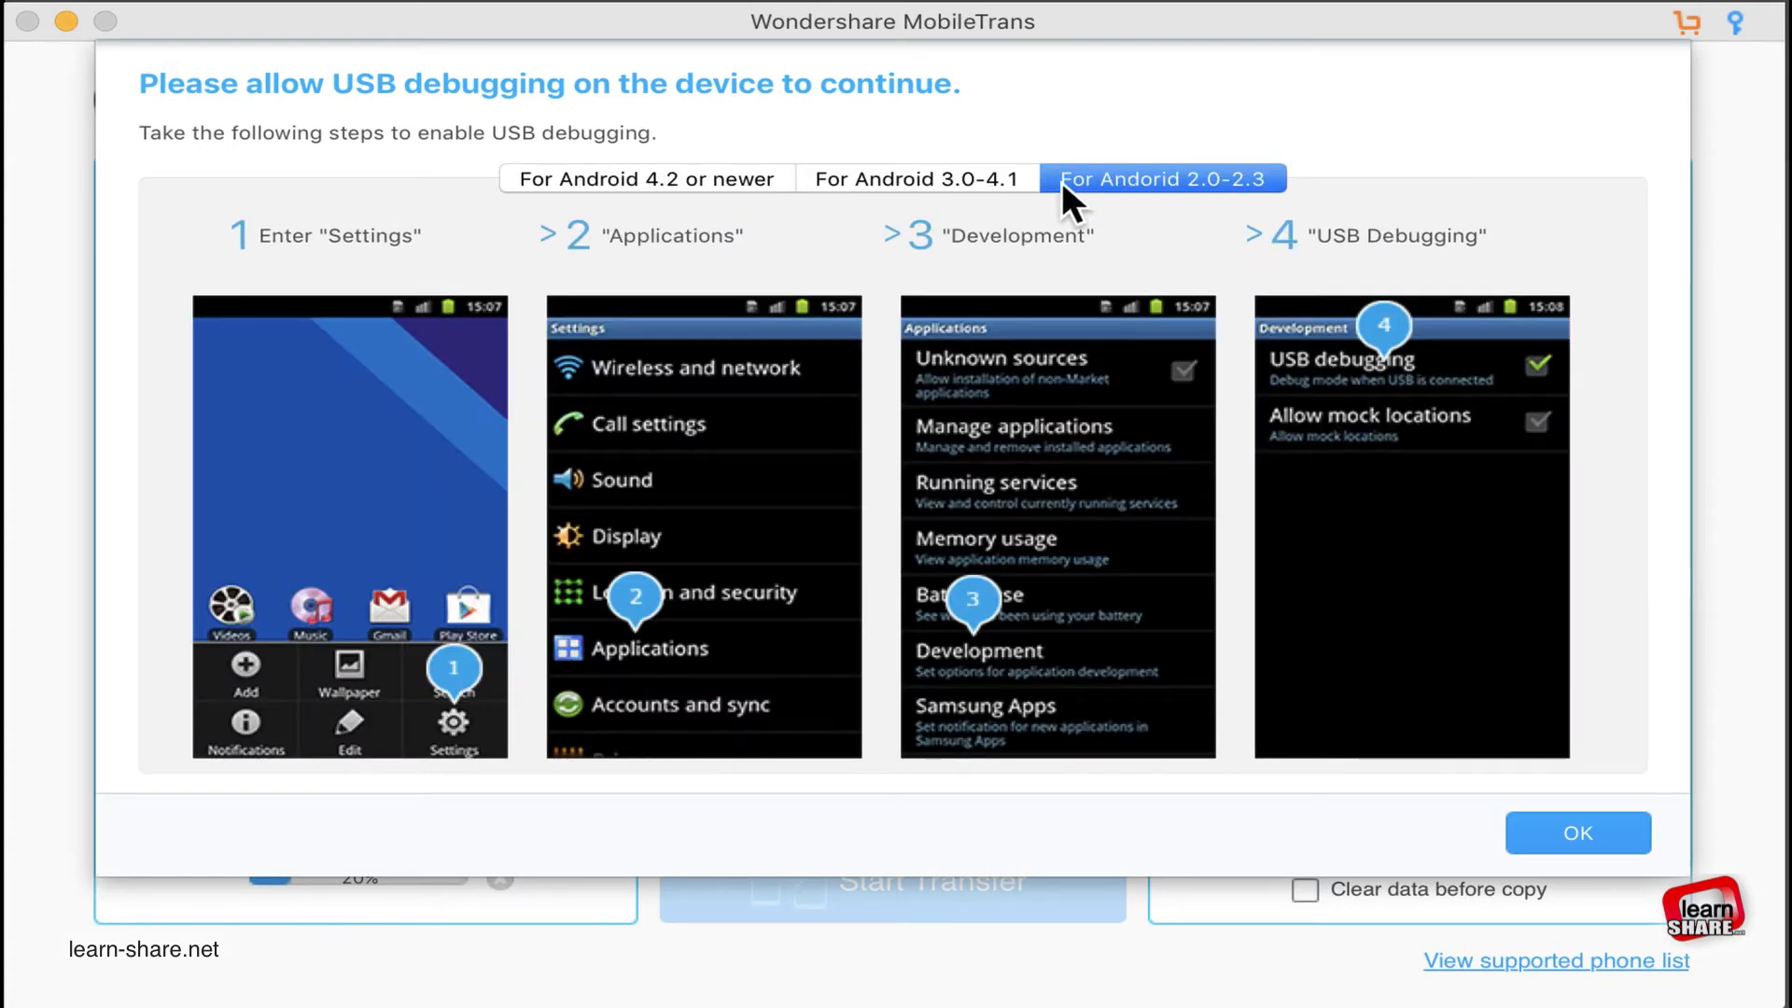
left_click(643, 179)
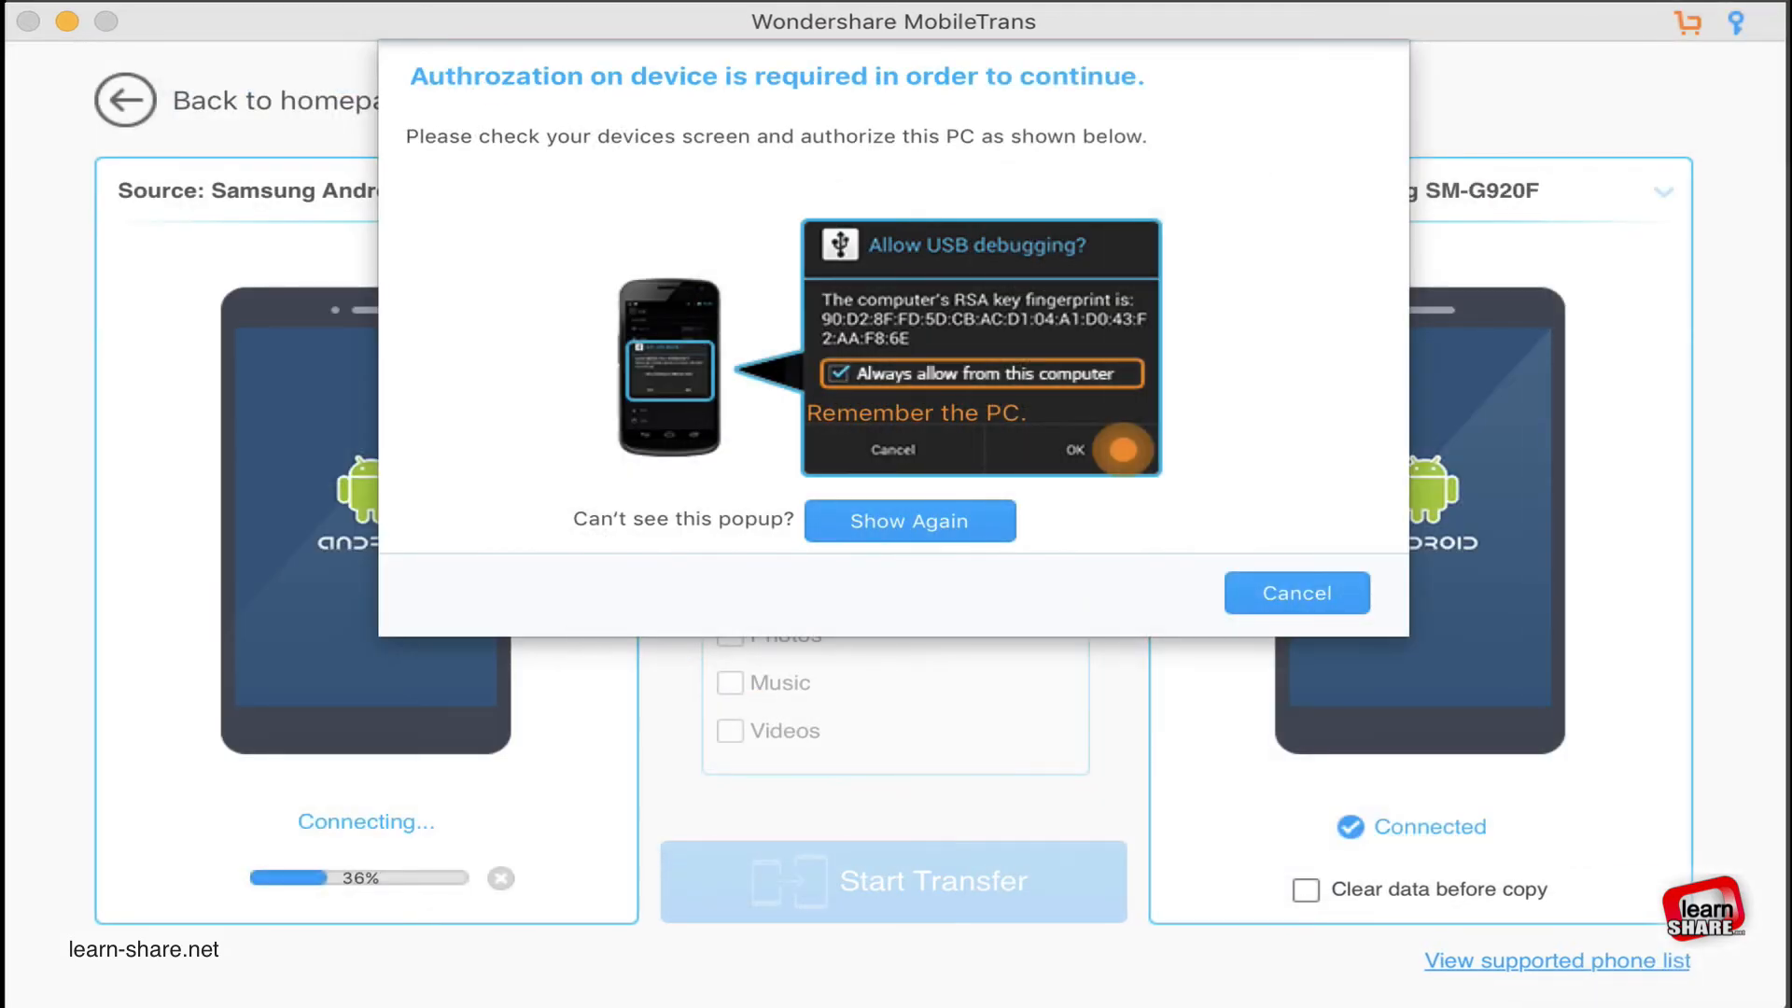
Flip the phones so the Galaxy S3 sends to the SM-G920F and start a videos-only transfer, cancelling the trial warning.
left_click(1294, 592)
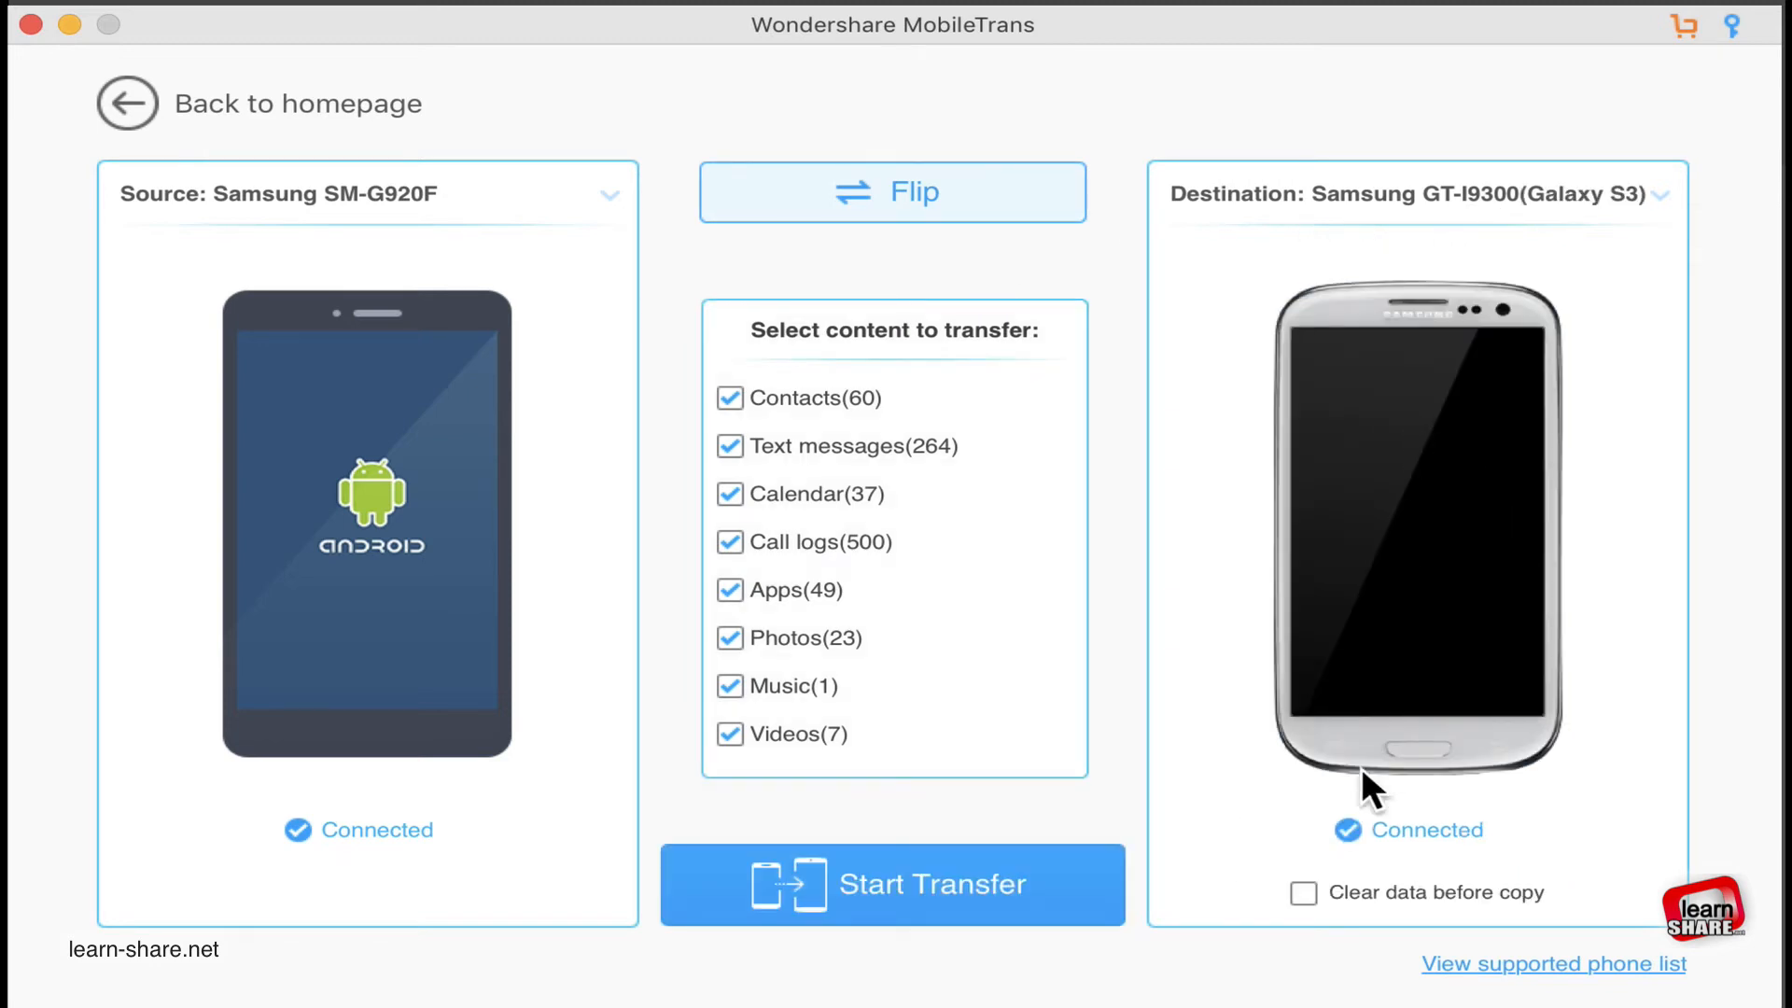
left_click(891, 190)
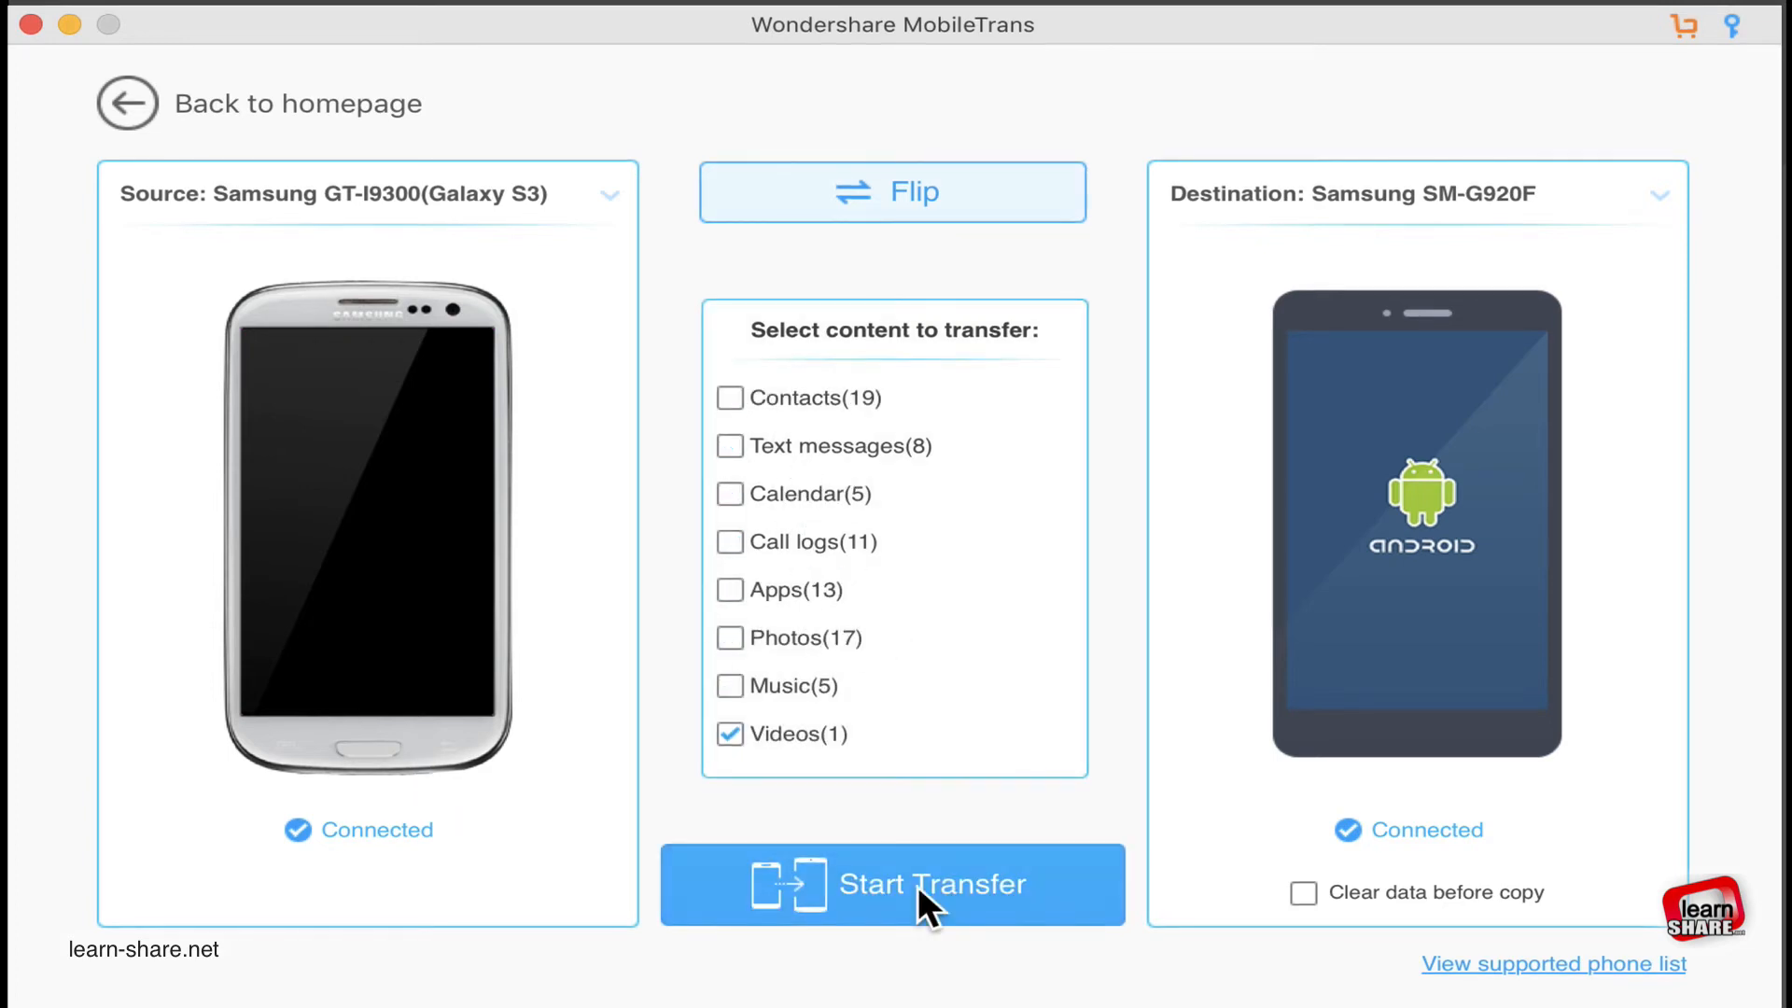
left_click(891, 884)
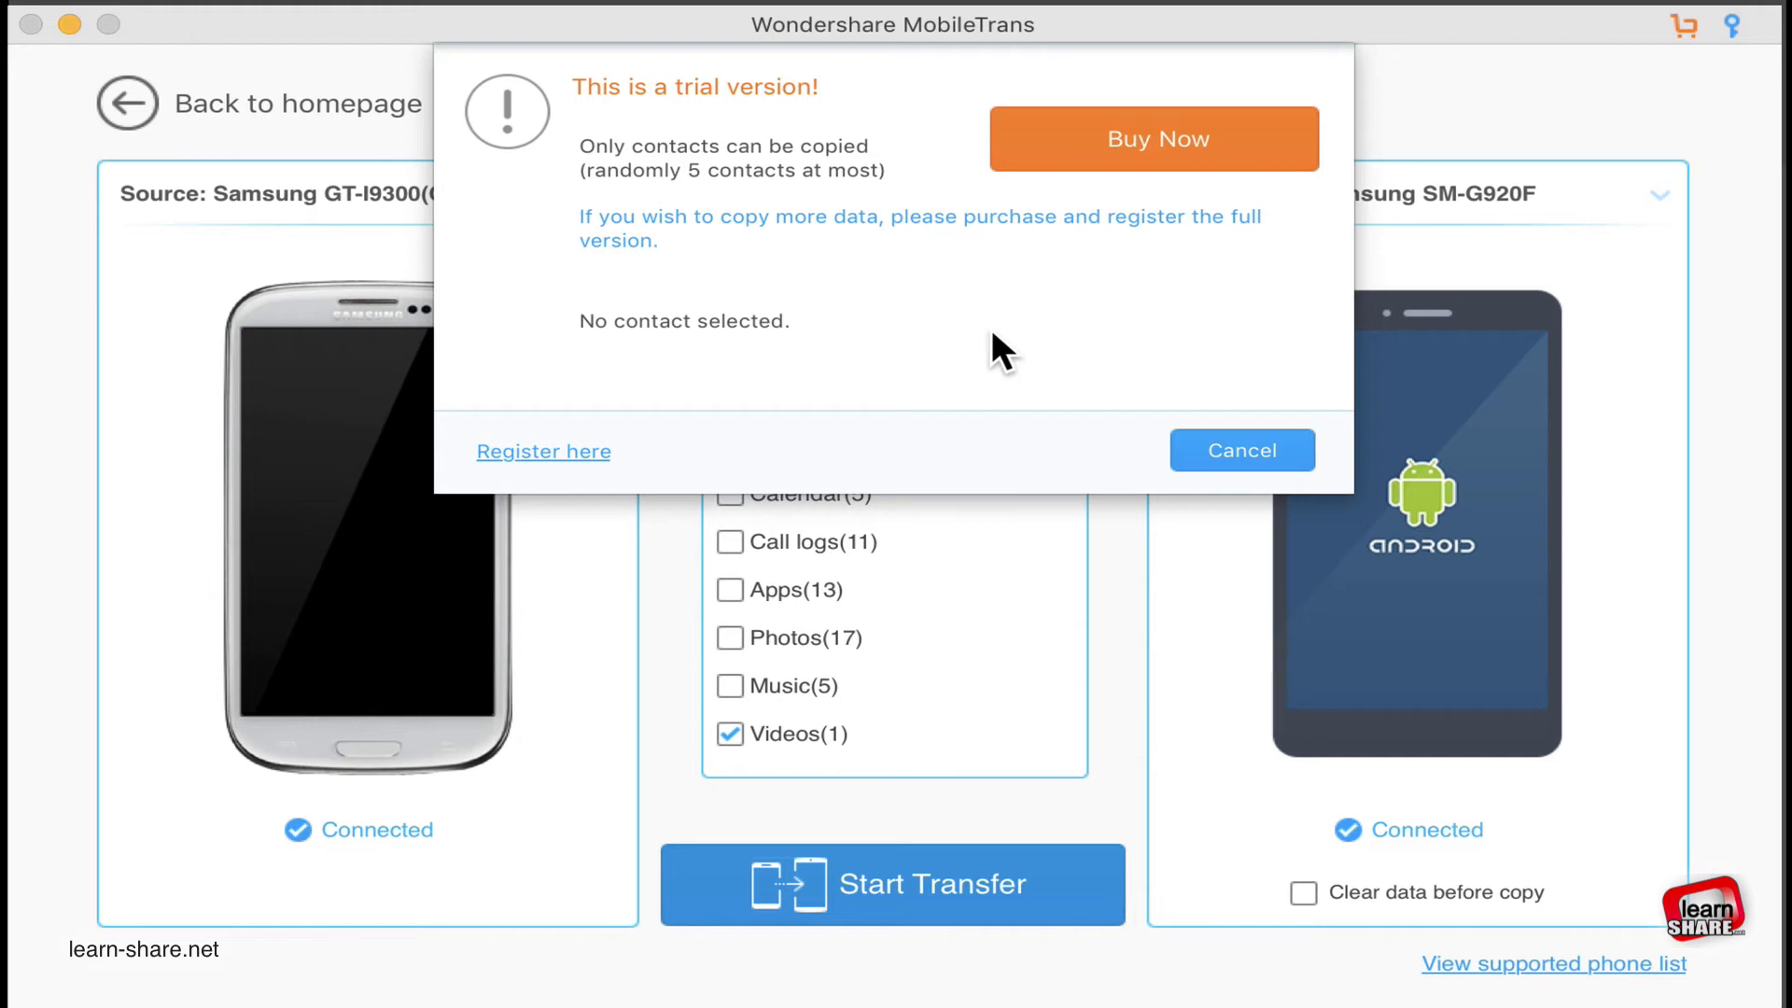
left_click(1241, 449)
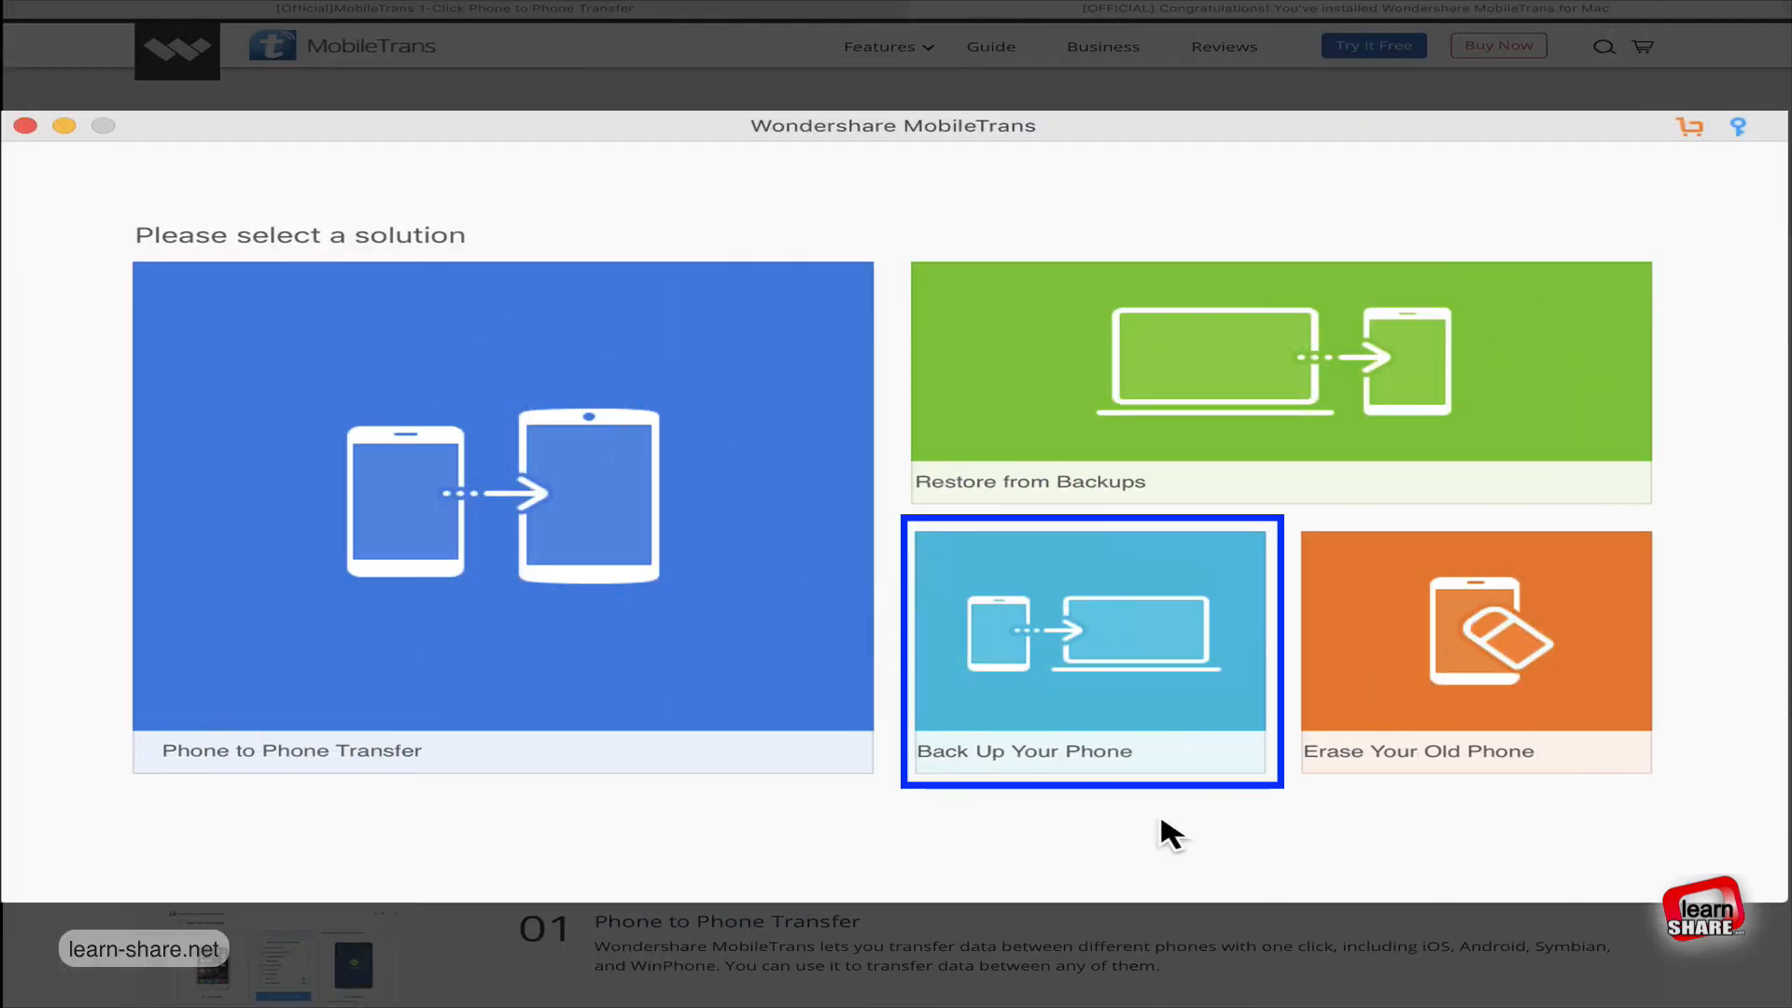
Back up the Samsung SM-G920F to the Mac with Start Transfer, finishing at 935 items transferred, 6 failed.
left_click(1089, 652)
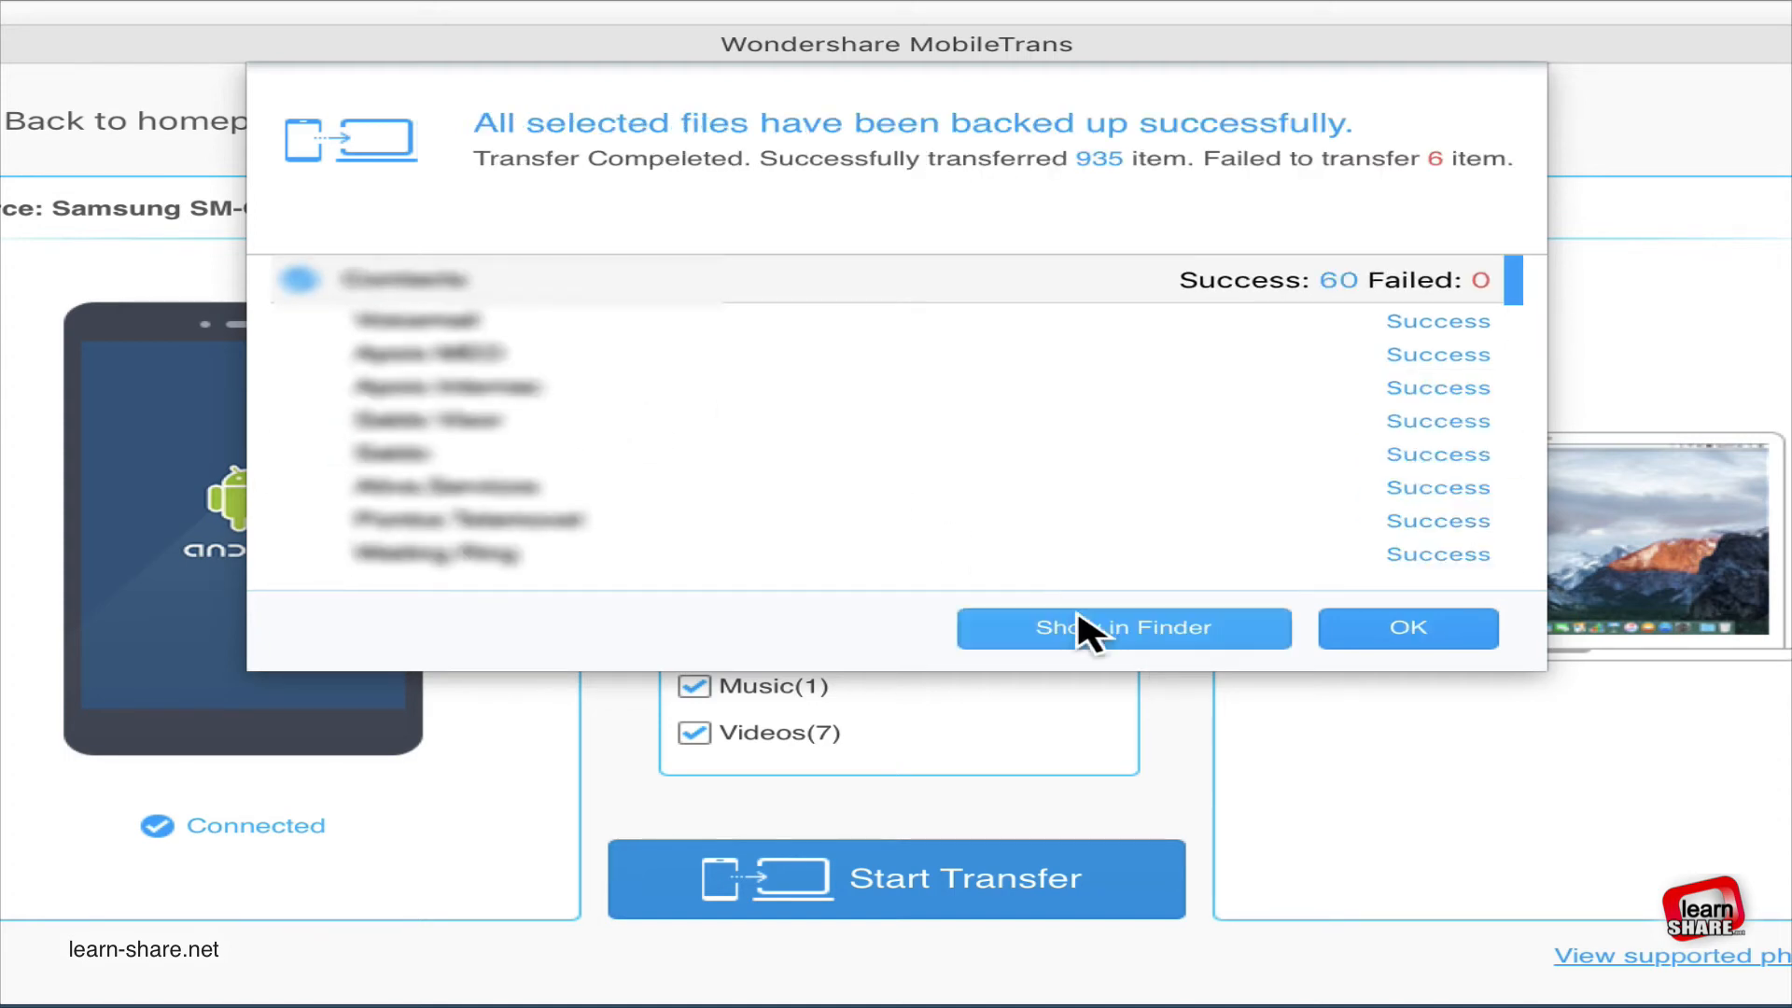
Show the Samsung SM-G920F backup file in Finder, then close the Finder window.
left_click(1124, 627)
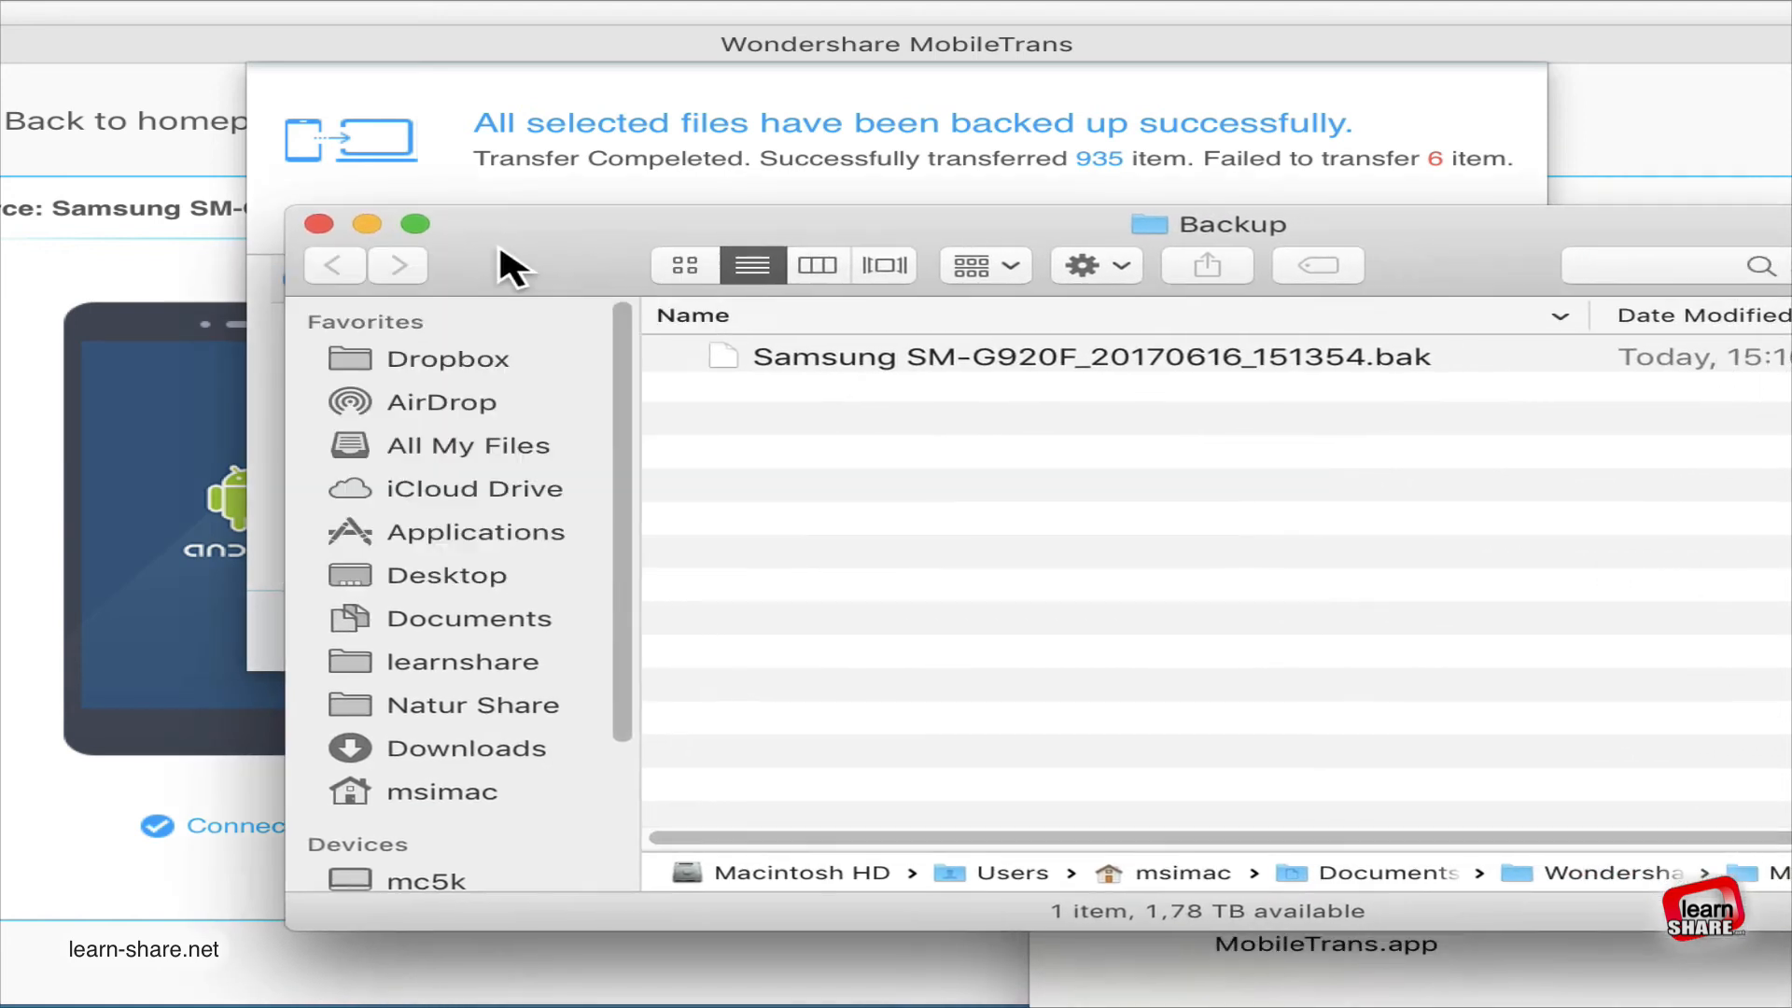
left_click(1085, 356)
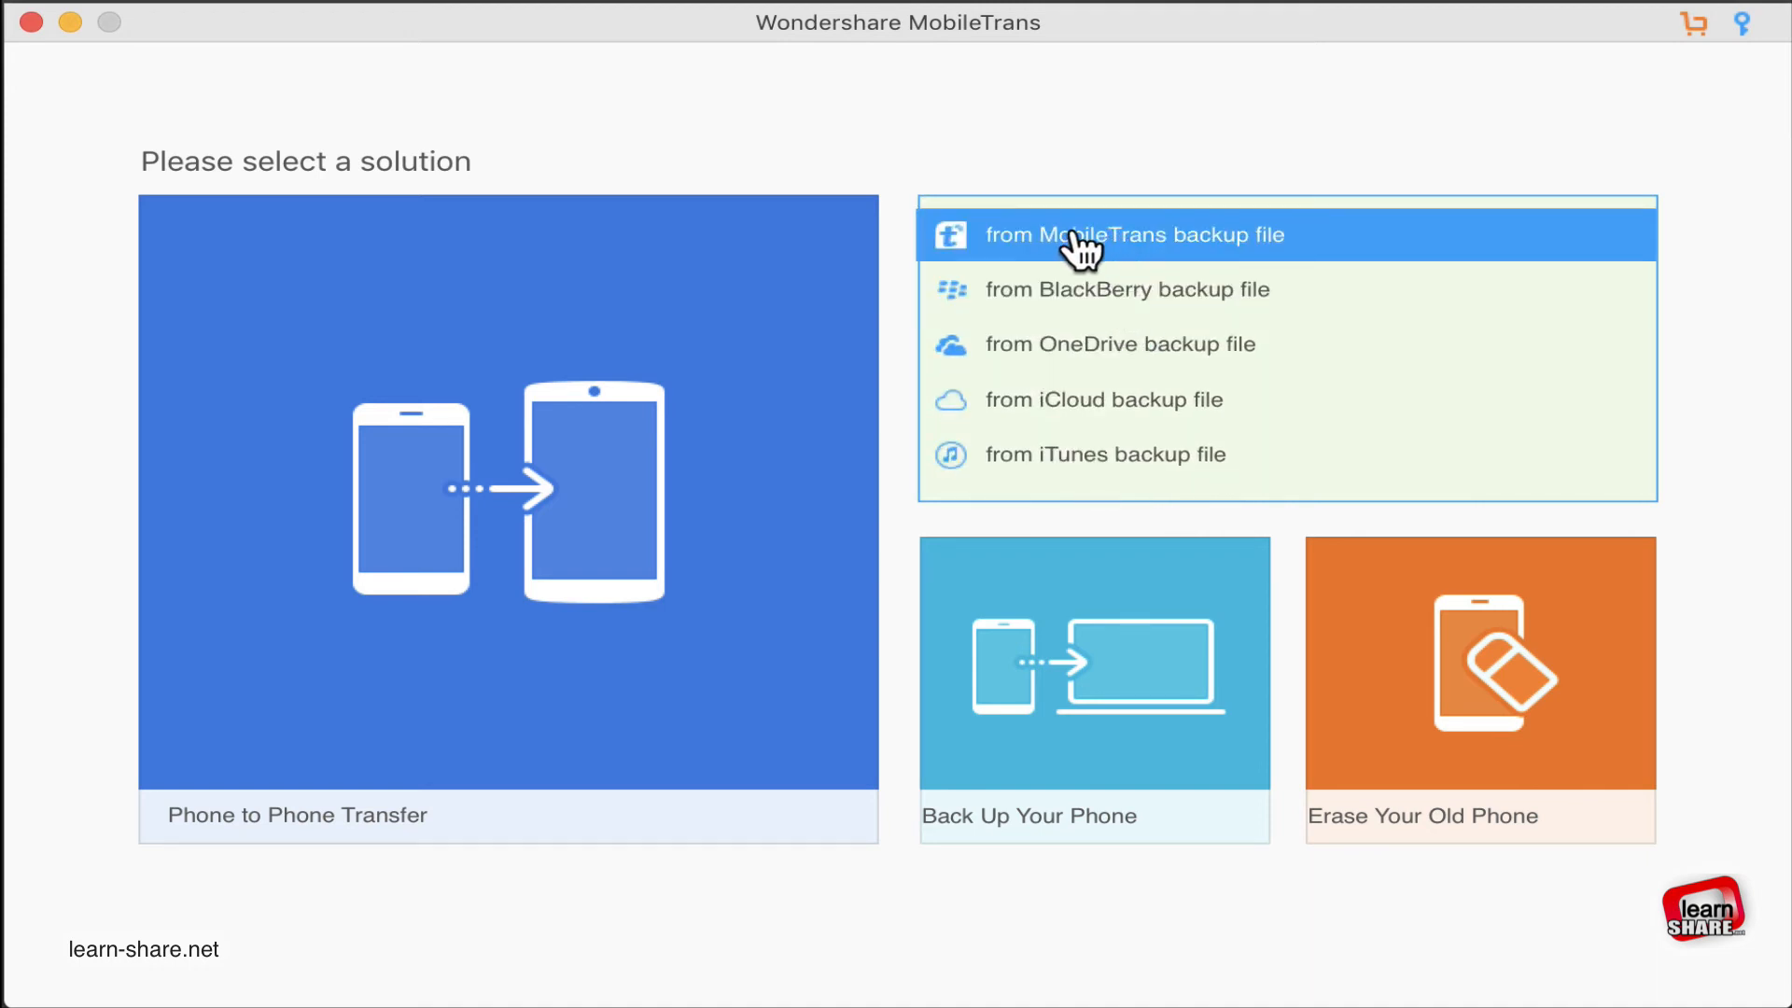
Choose restoring from a MobileTrans backup file, loading the Samsung SM-G920F backup for the connected phone.
left_click(1132, 234)
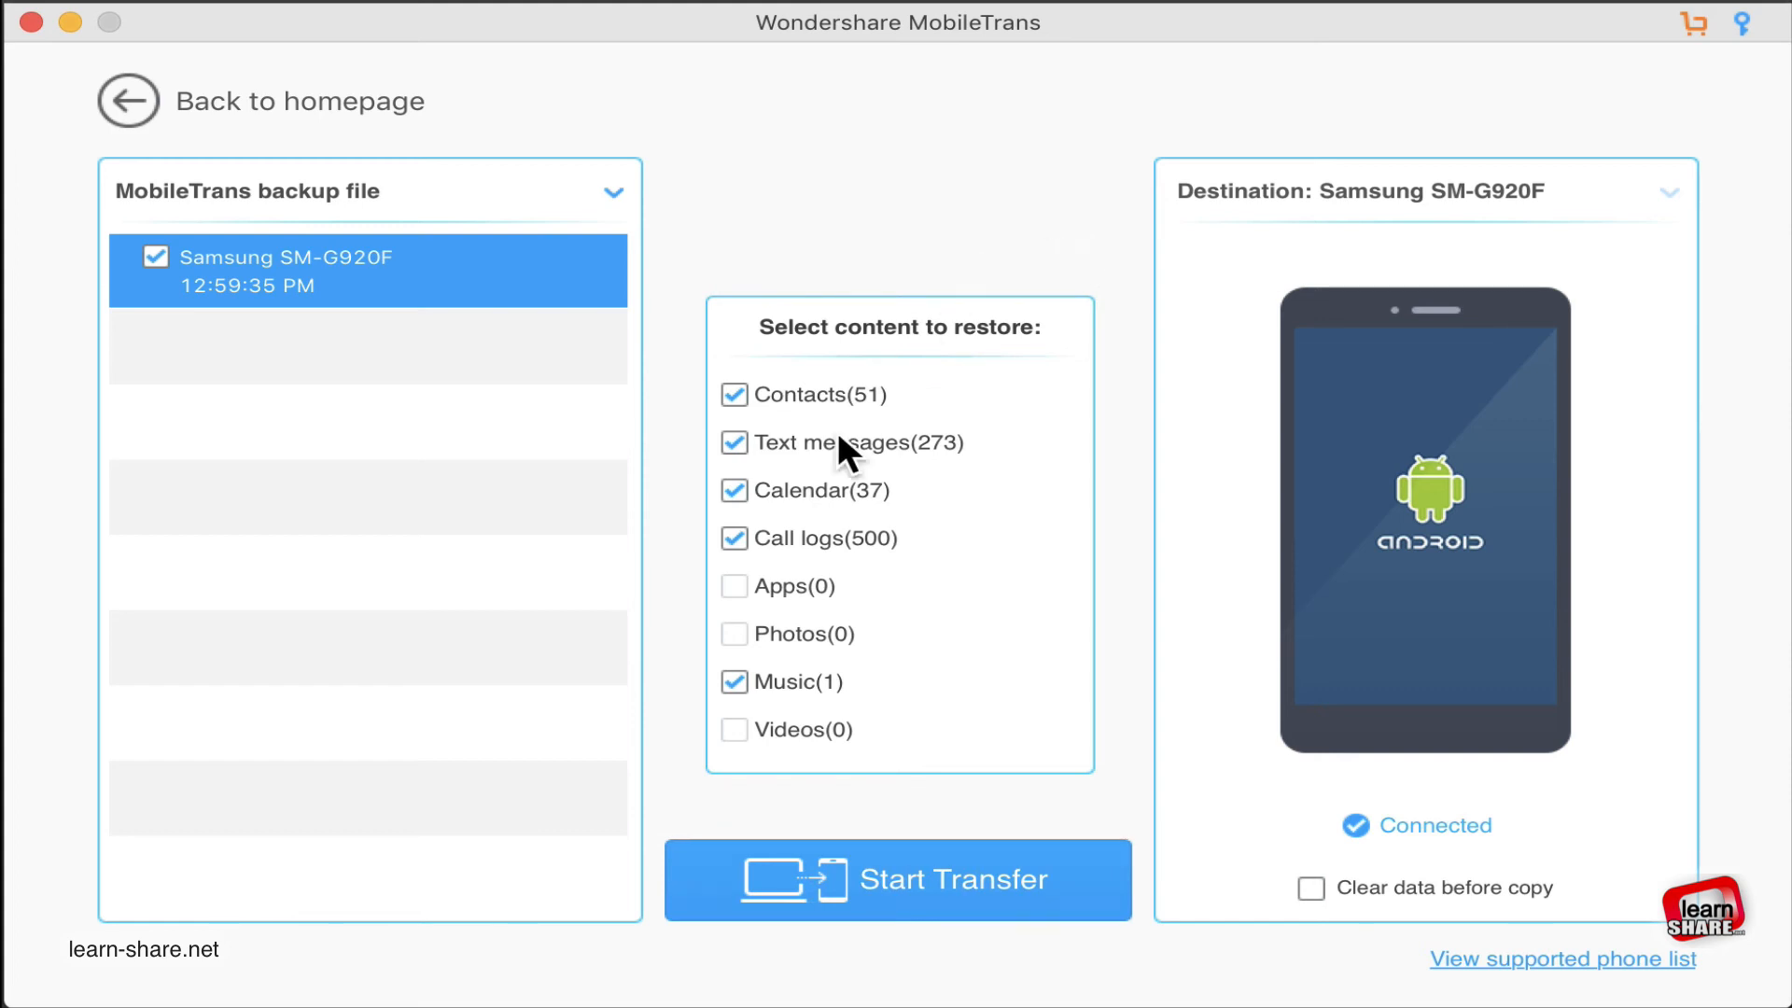
mouse_move(1558, 246)
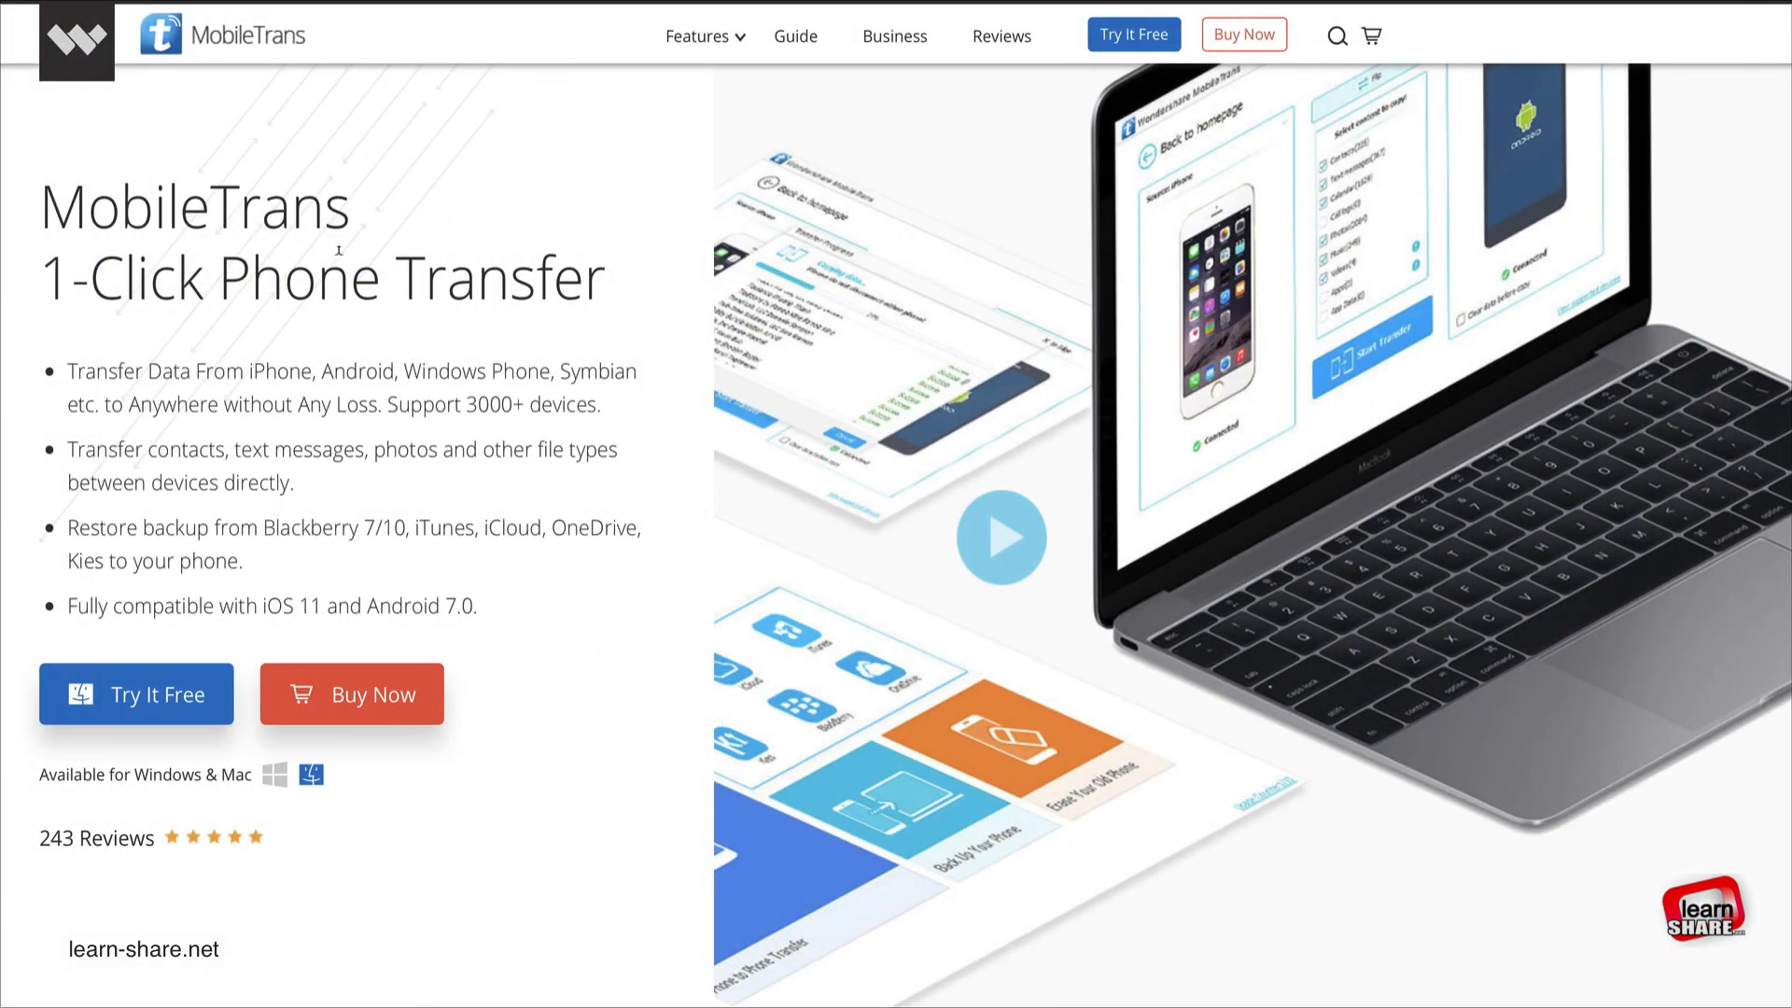
mouse_move(414, 691)
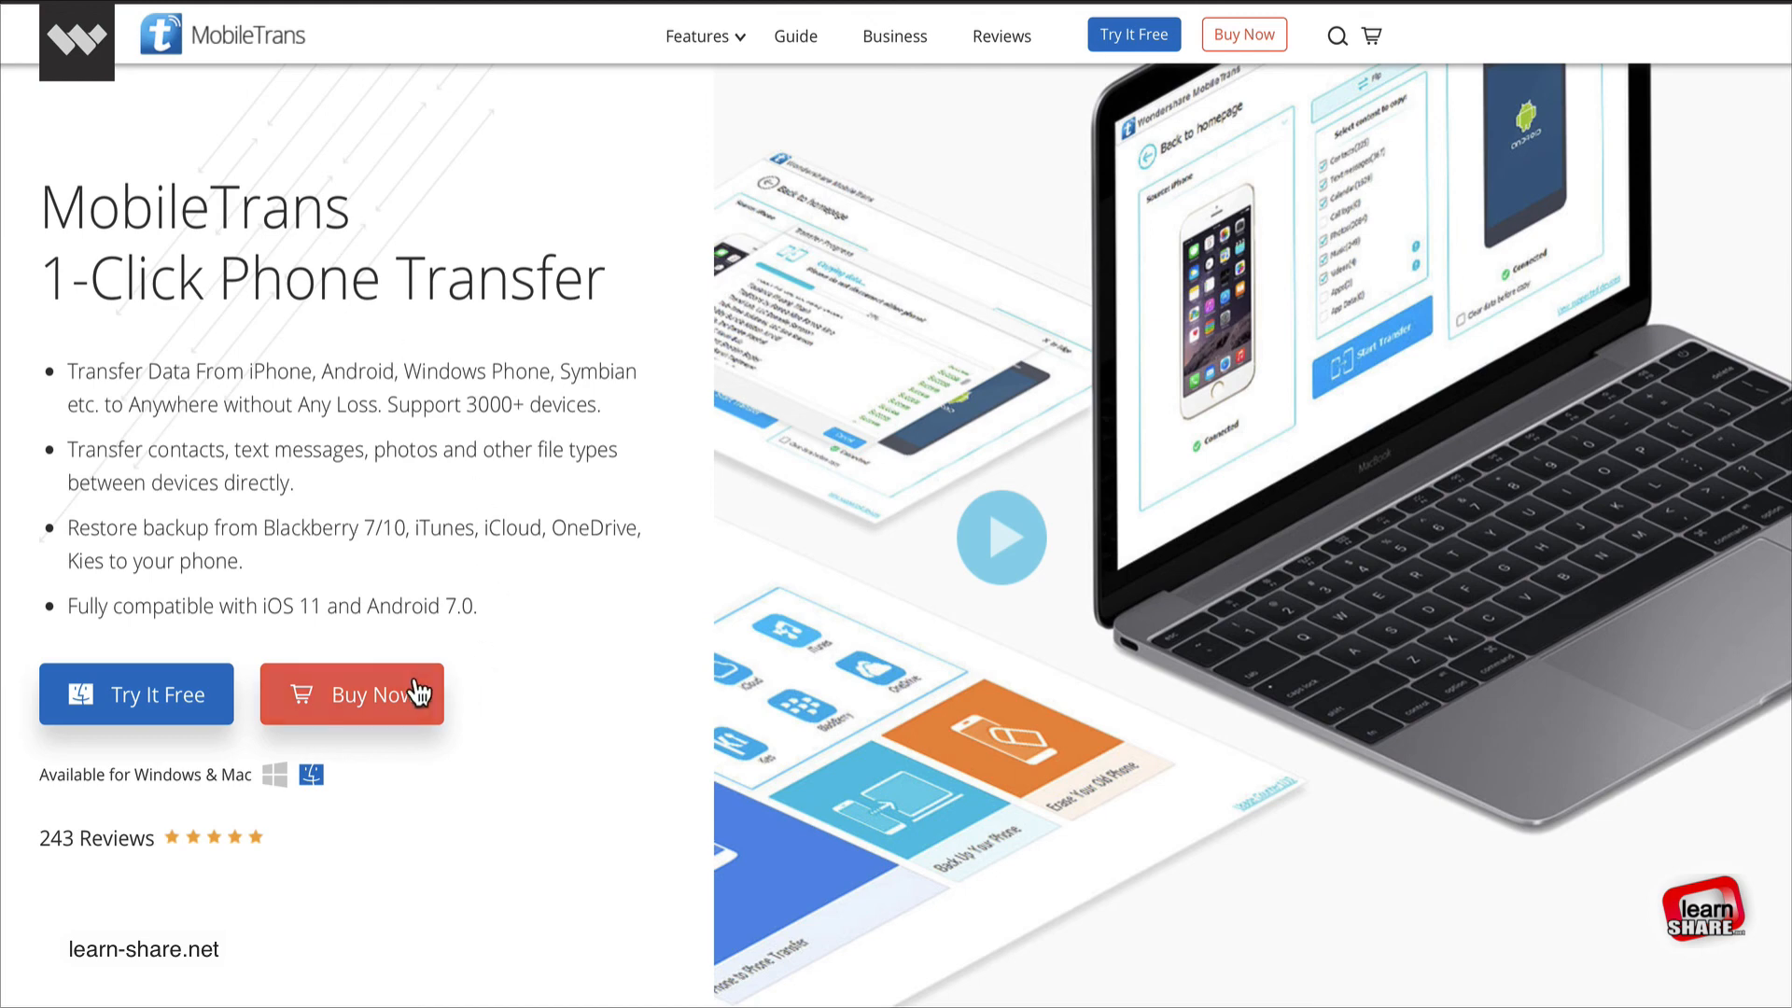
Go to Buy Now for Wondershare MobileTrans for Mac, listing the license options and prices.
left_click(351, 694)
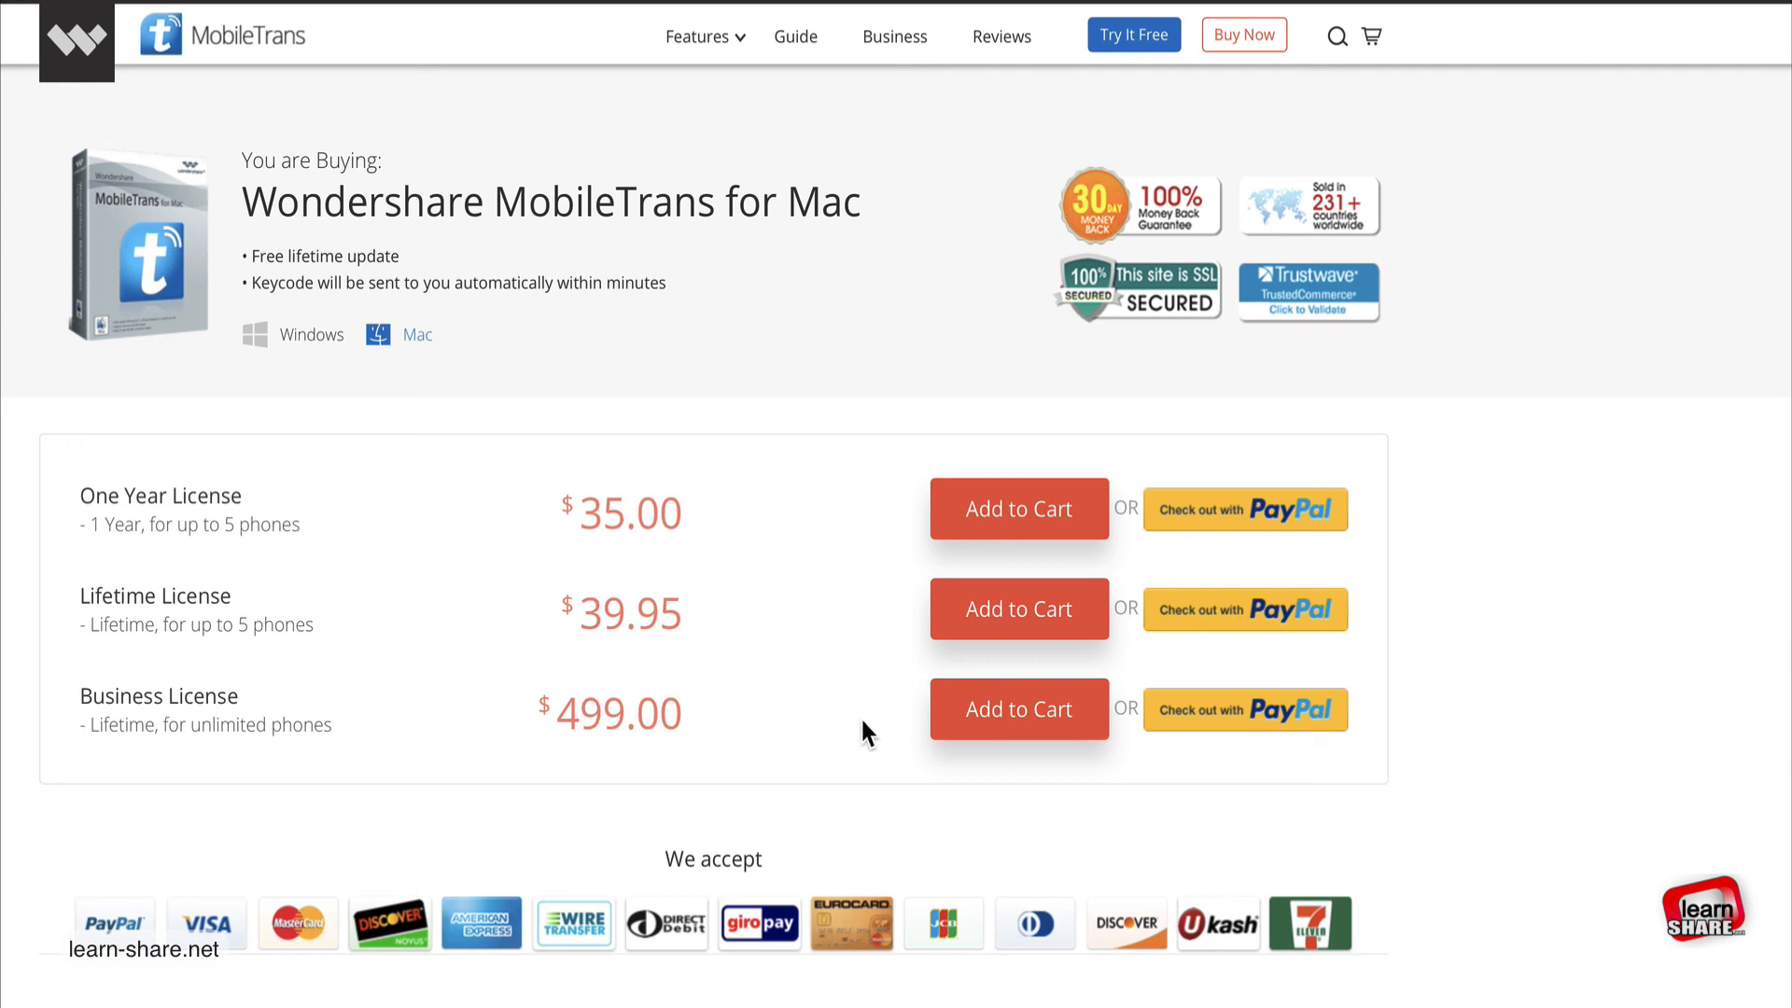
mouse_move(1233, 506)
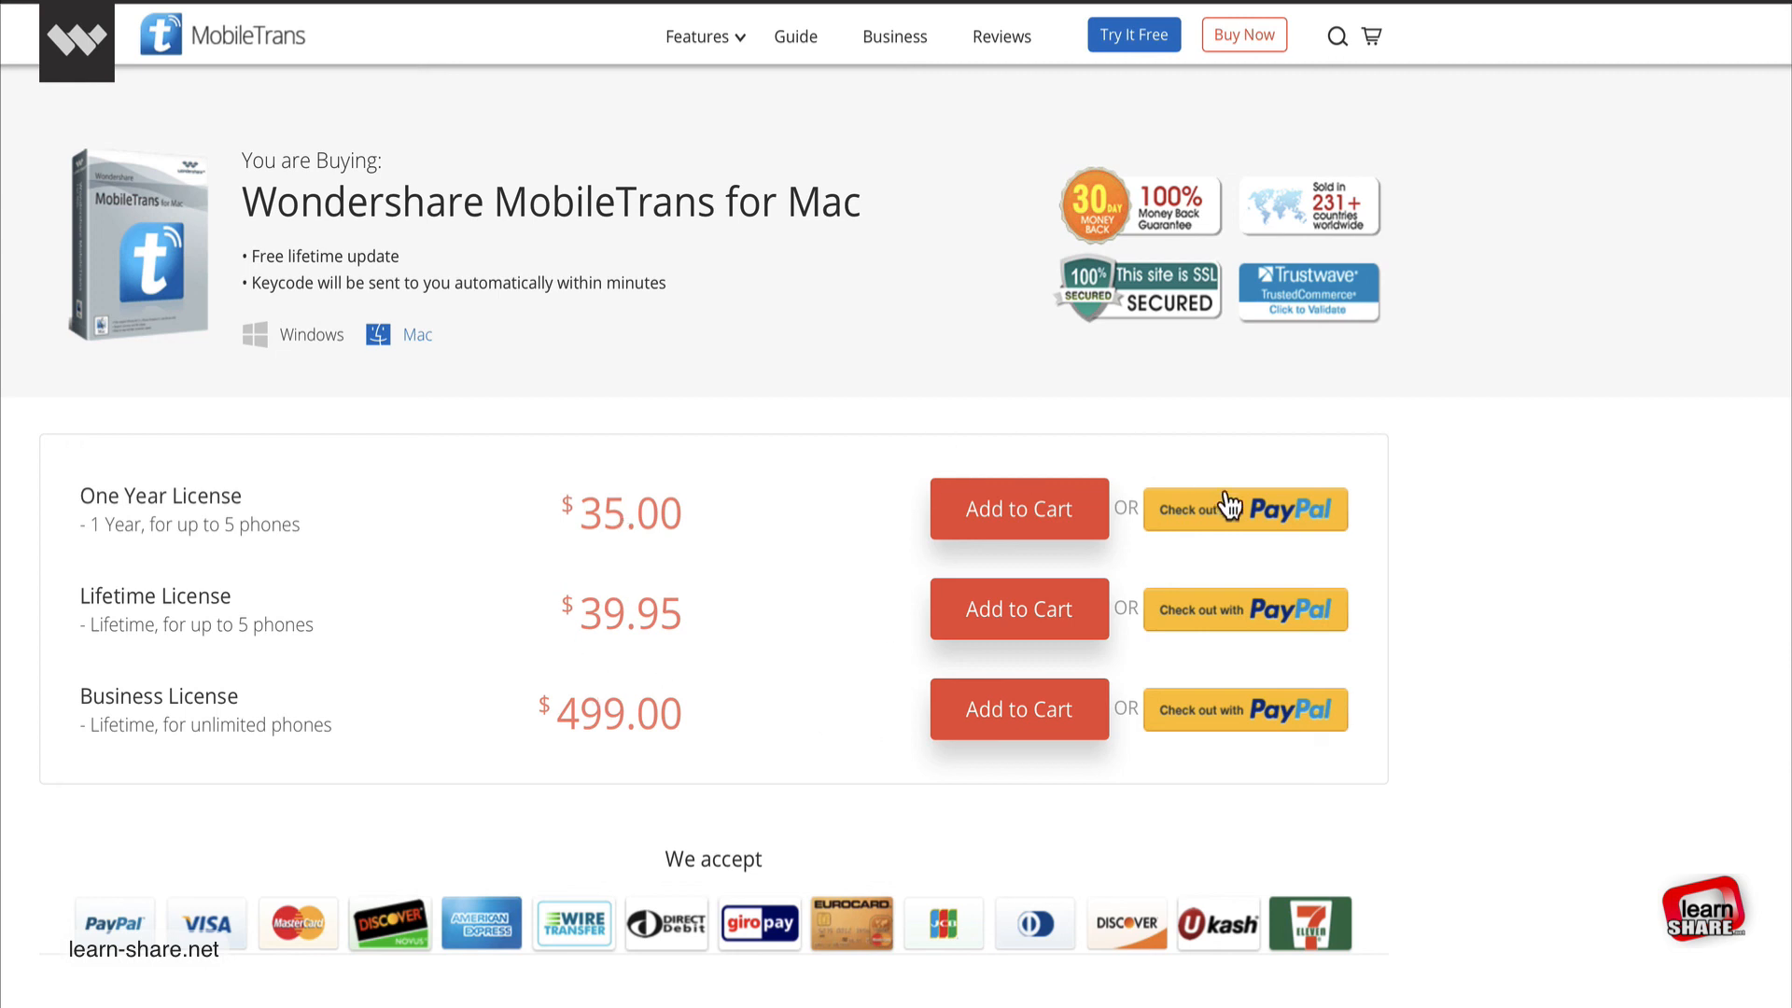
mouse_move(1235, 523)
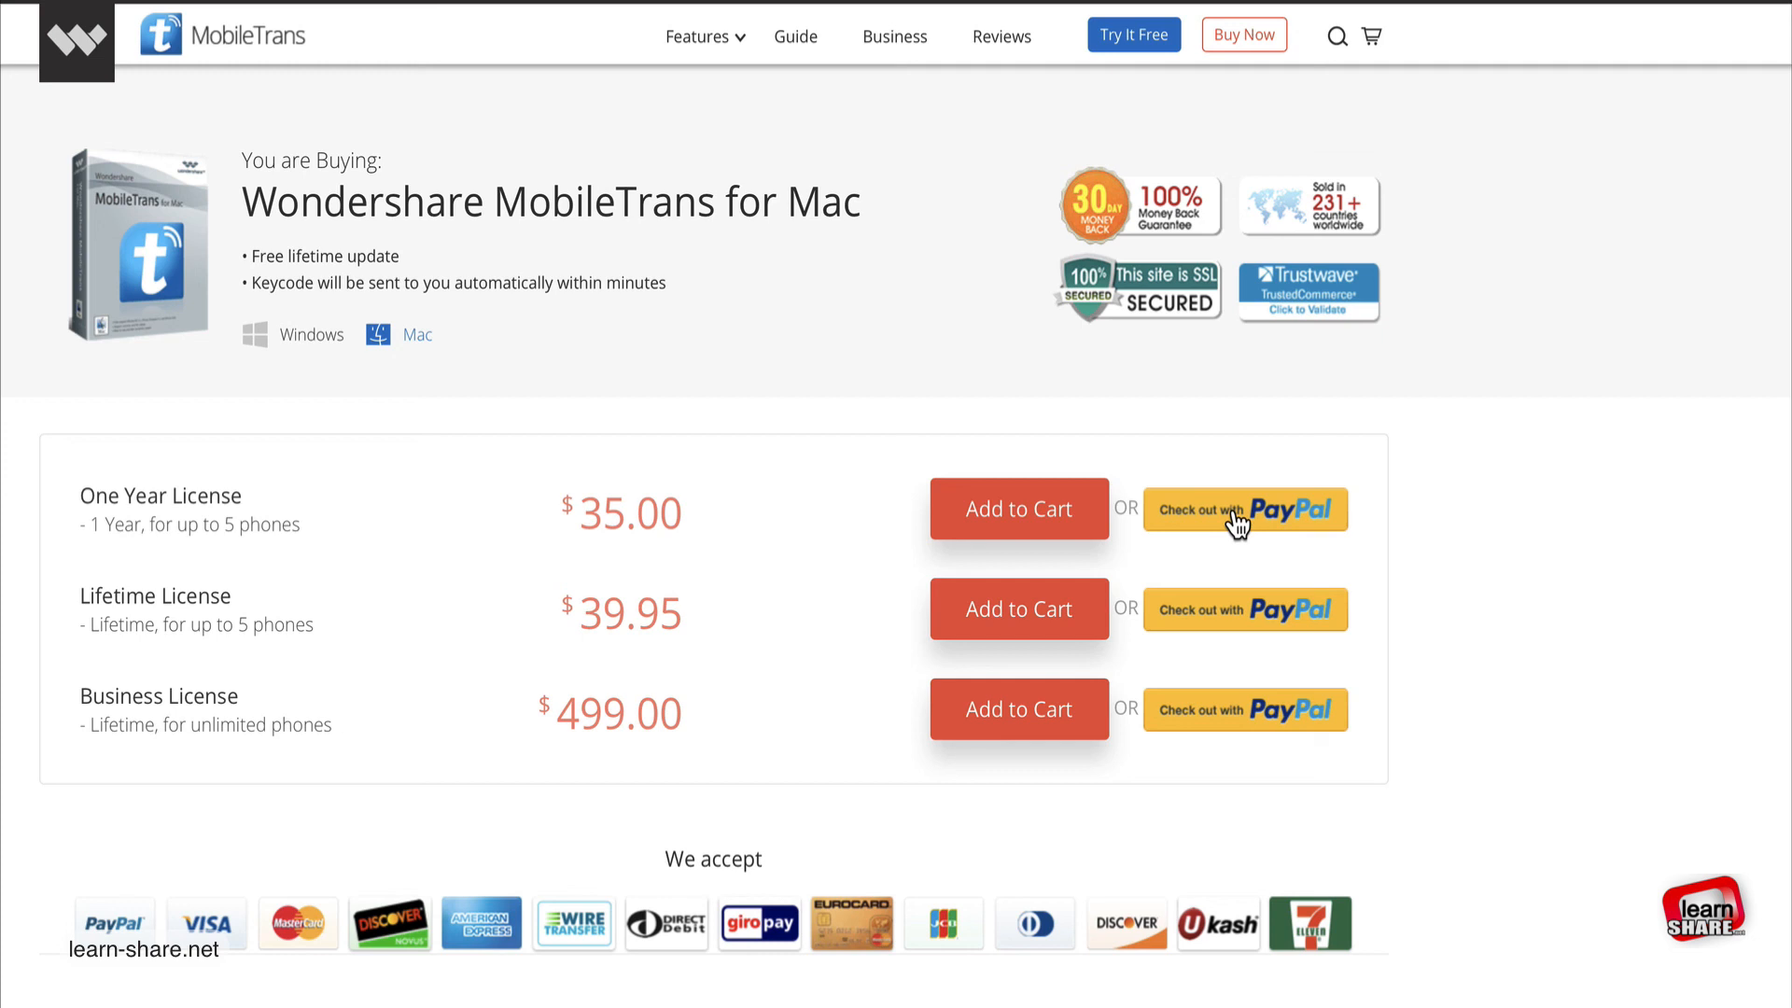
mouse_move(1063, 533)
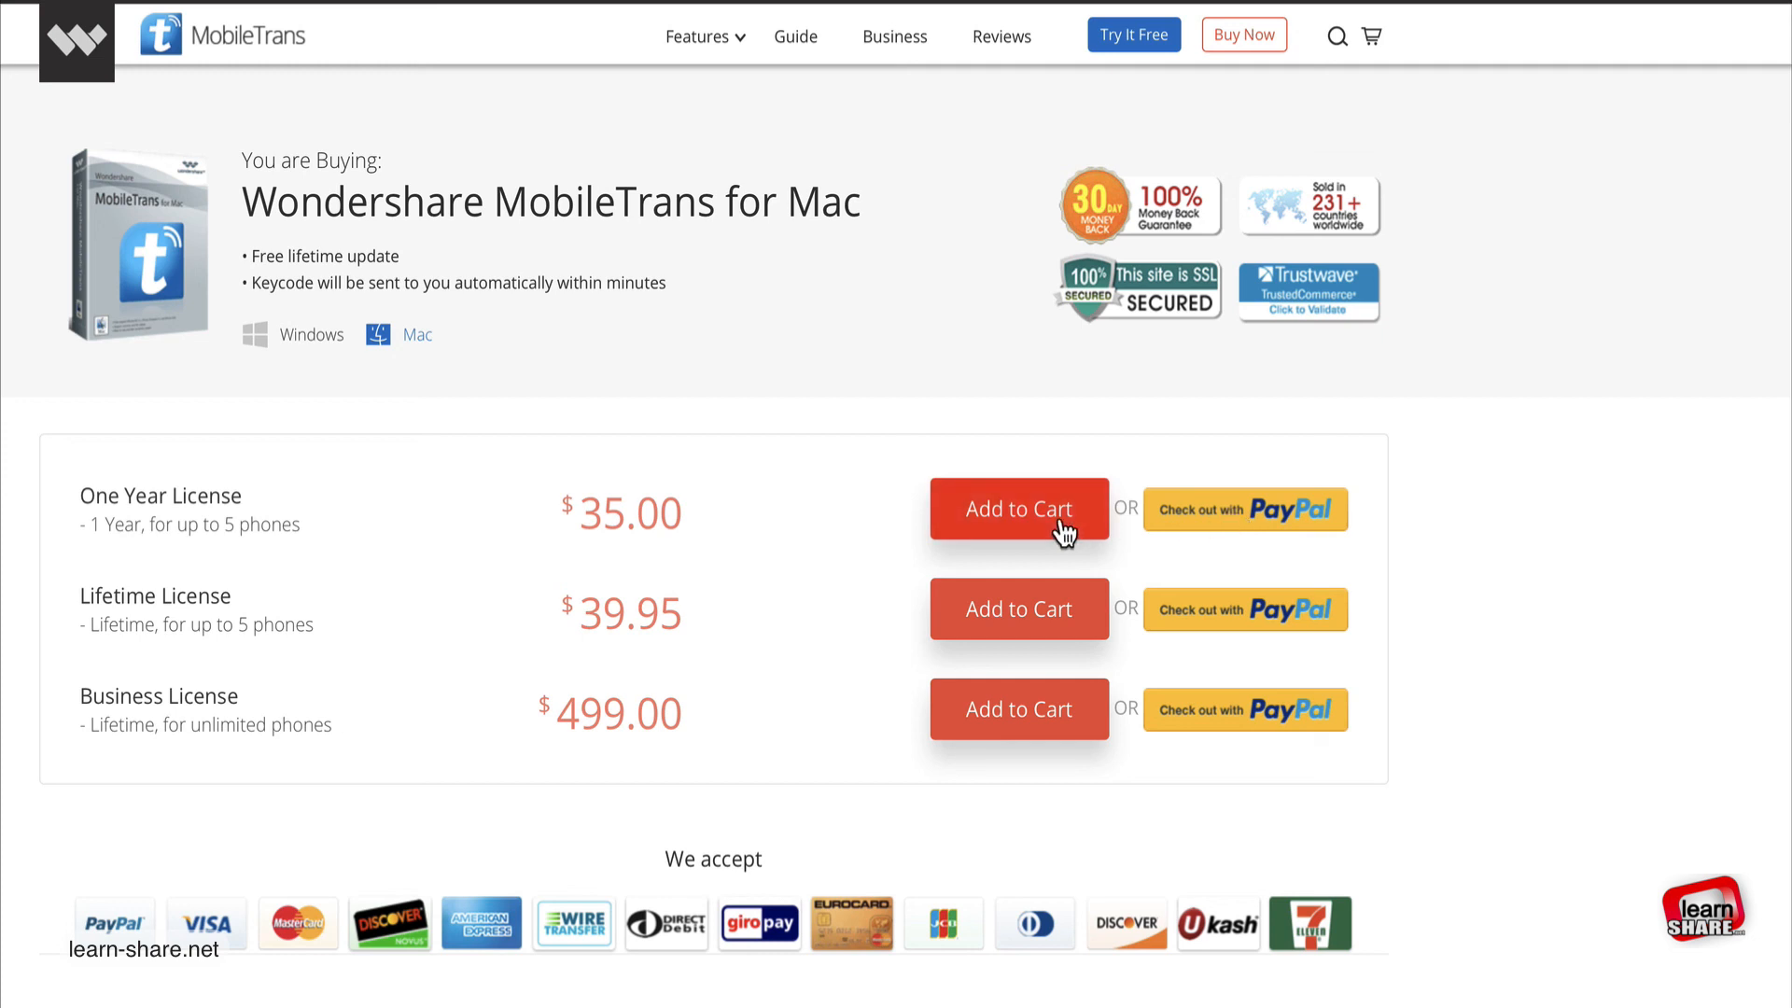